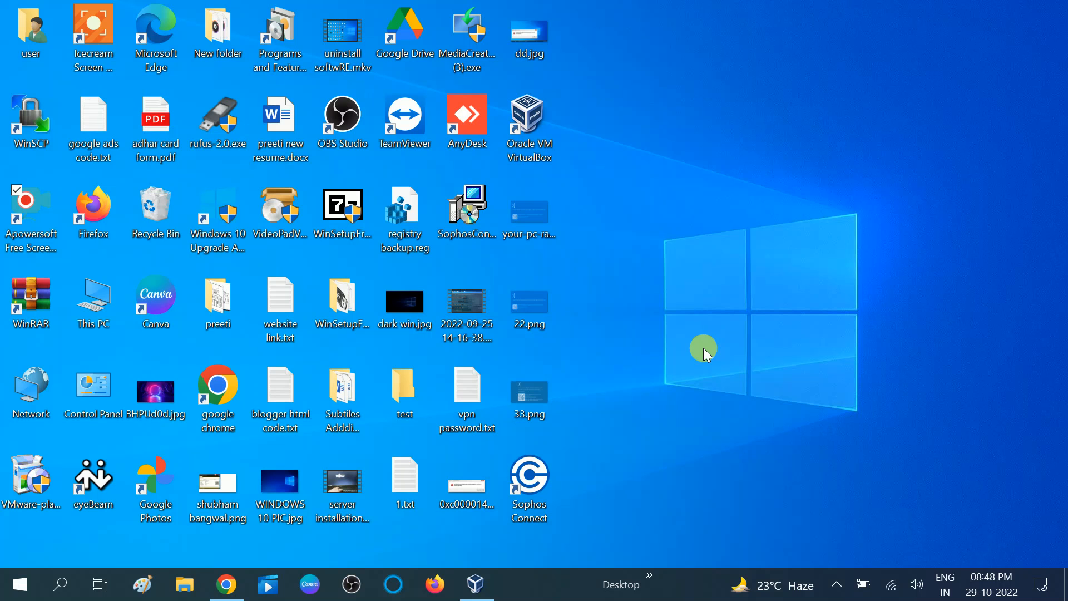
mouse_move(700, 360)
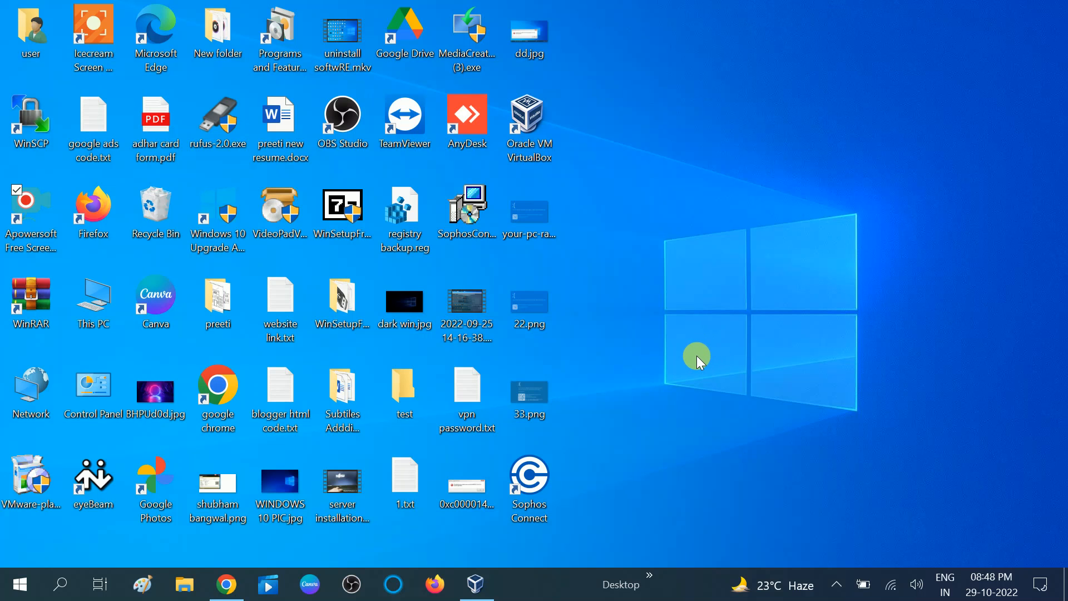
mouse_move(679, 360)
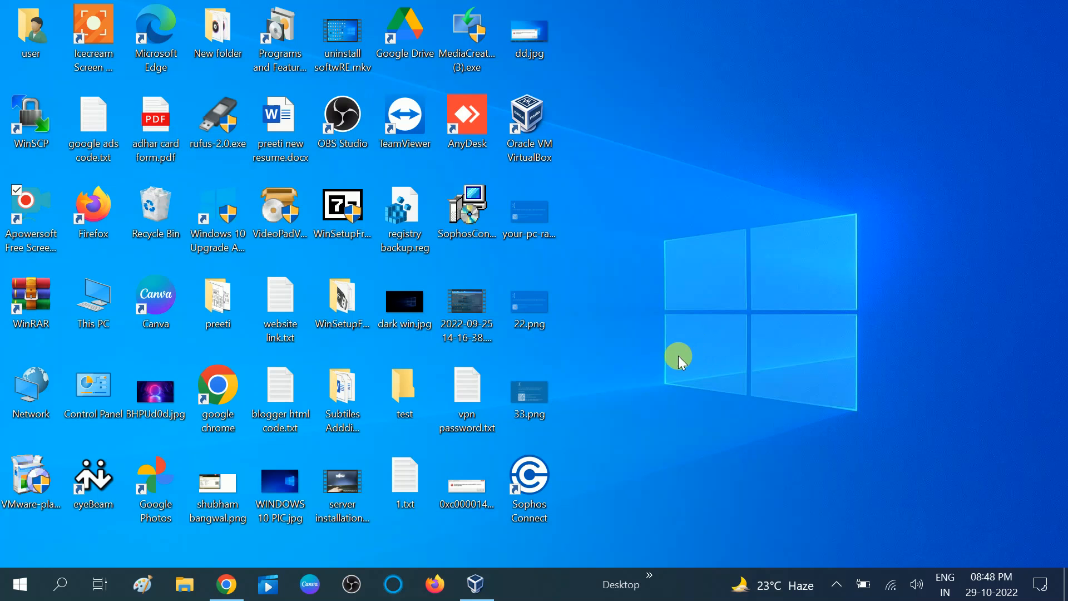
mouse_move(592, 332)
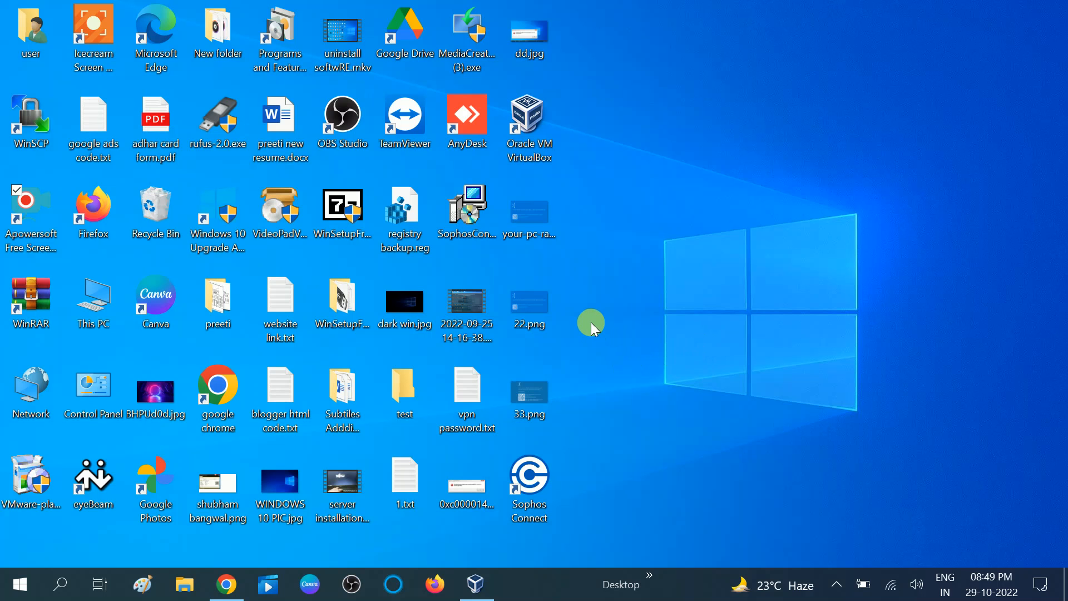
mouse_move(616, 408)
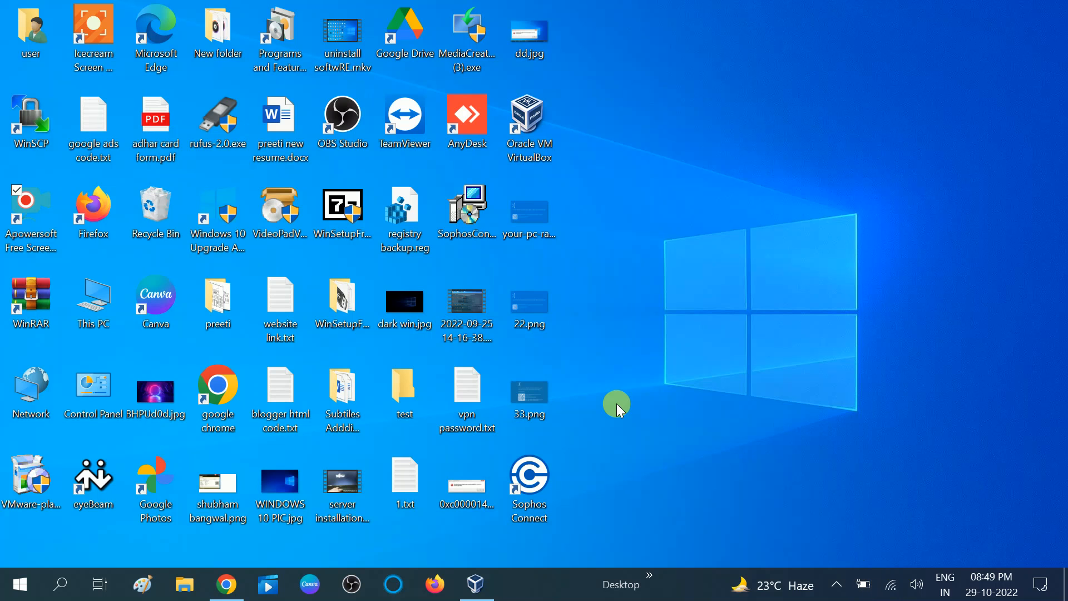
mouse_move(538, 416)
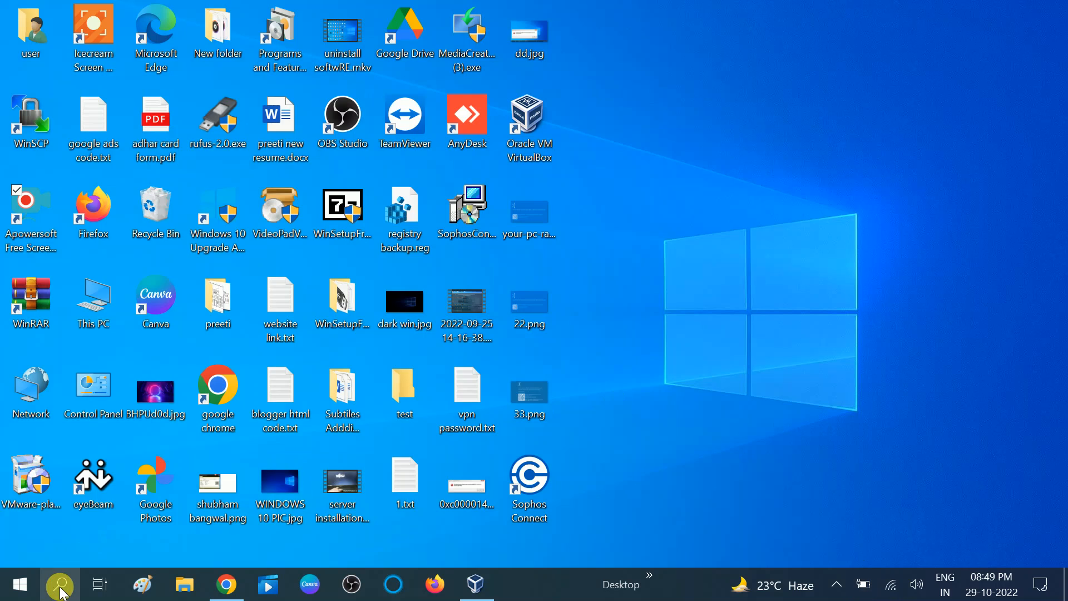
Step: Search Windows for "device Manager" to find Device Manager as the best match
type("device Manager")
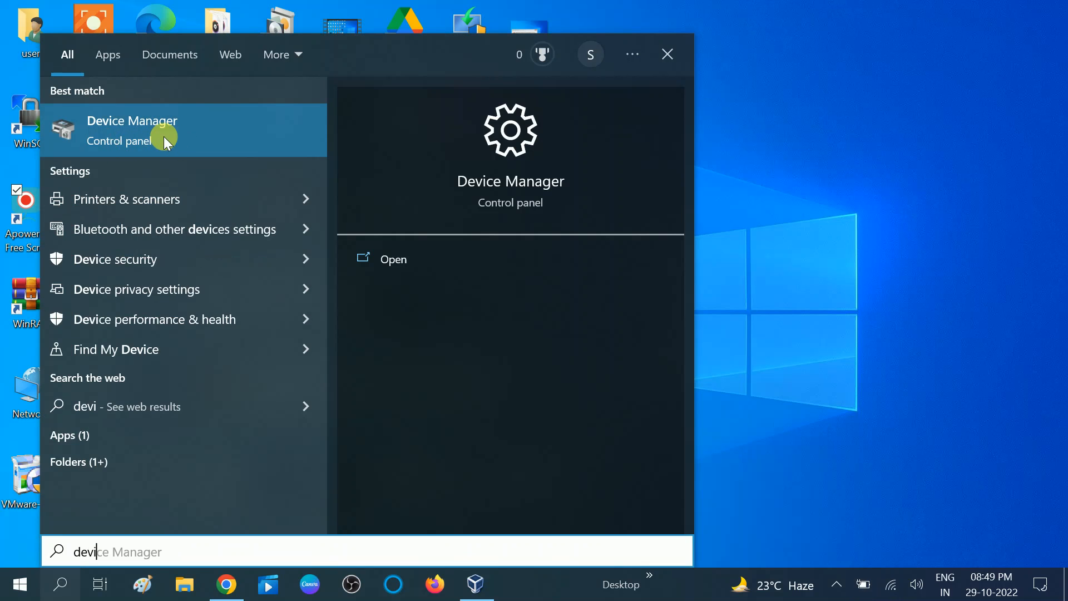
mouse_move(127, 134)
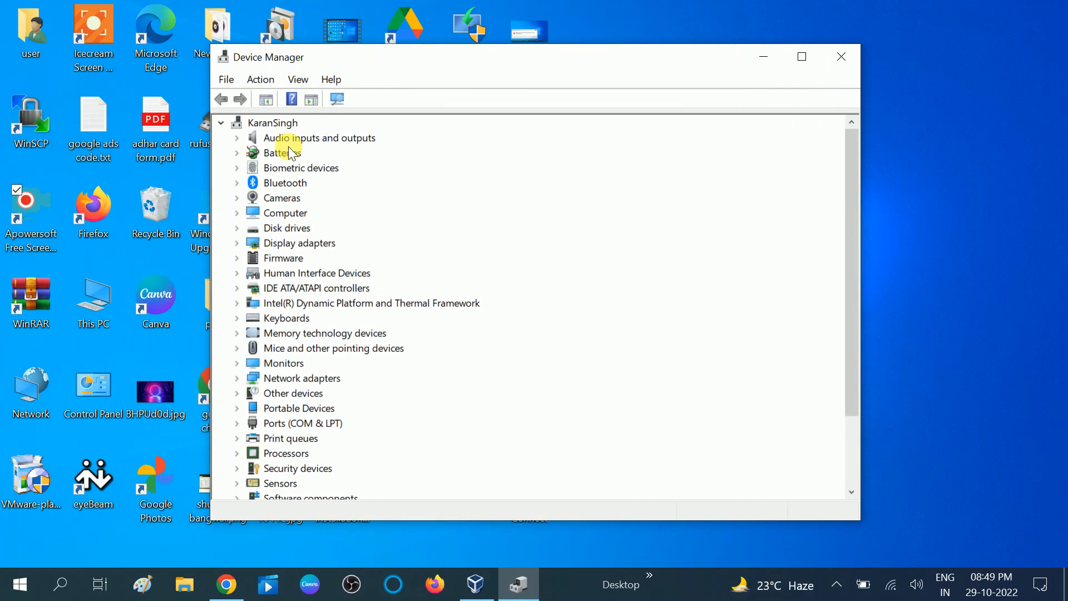
mouse_move(284, 183)
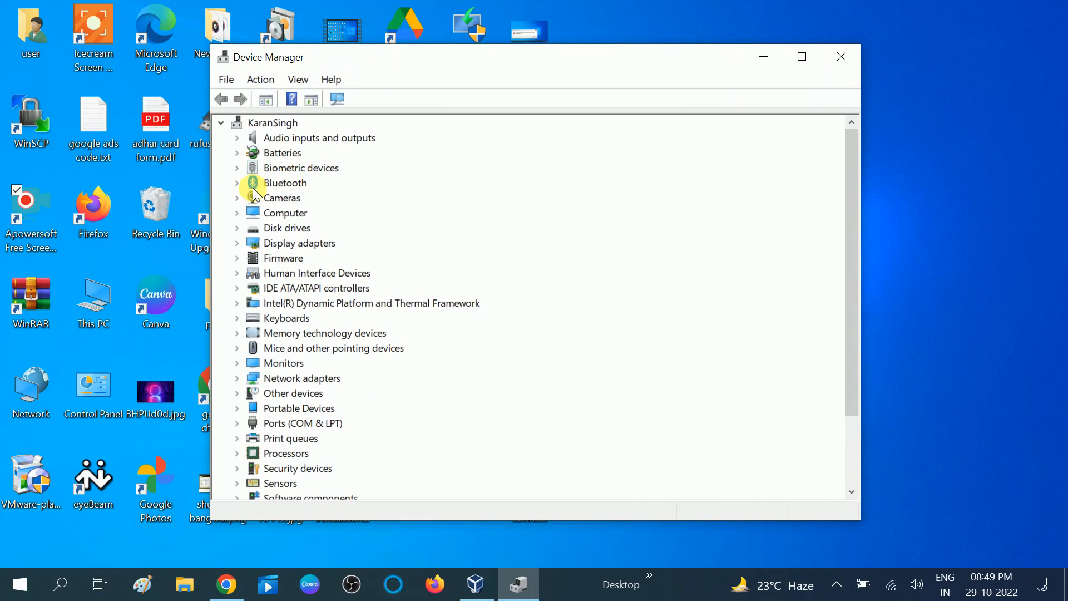
mouse_move(302, 100)
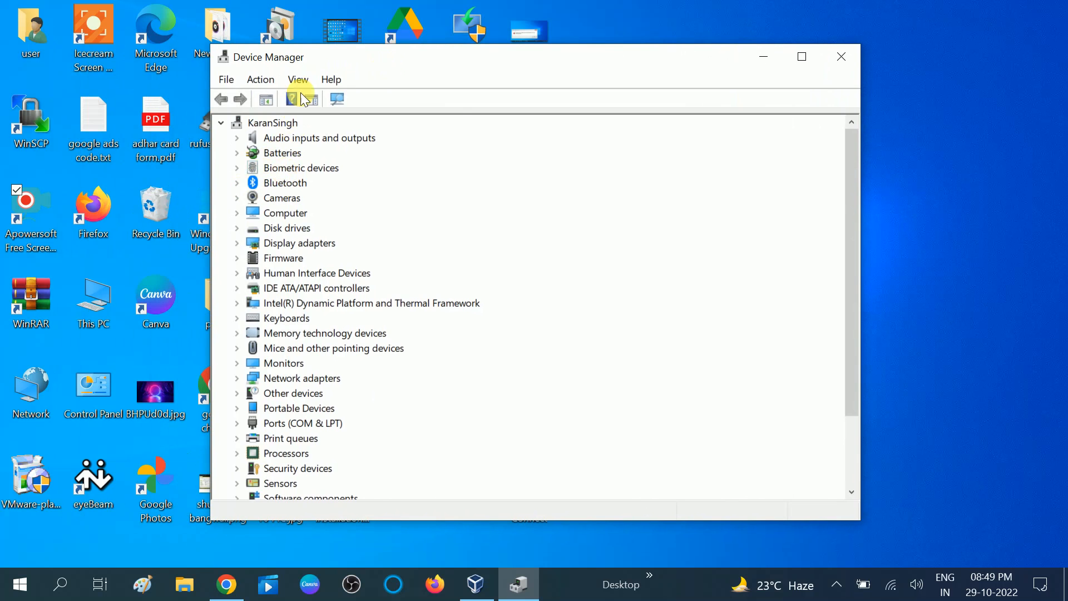
Step: Turn on View > Show hidden devices and expand the Bluetooth category
left_click(298, 79)
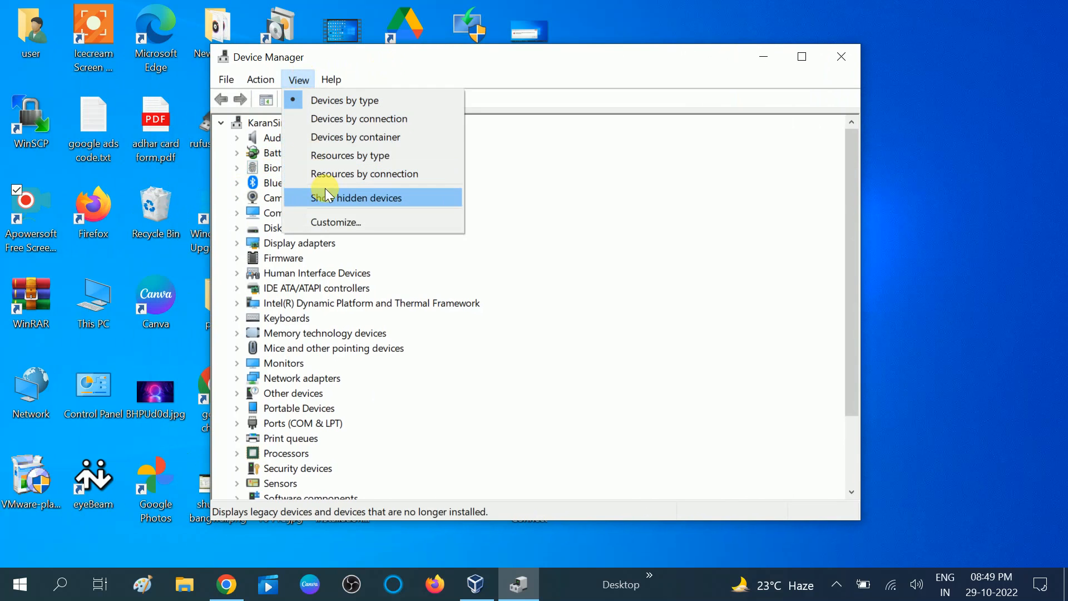
left_click(355, 198)
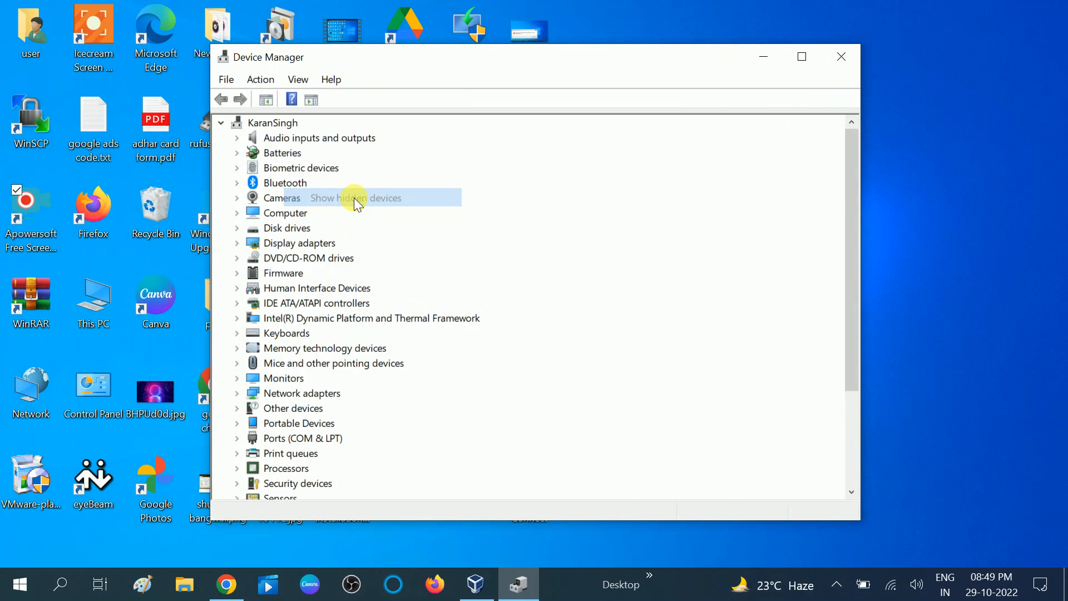
mouse_move(238, 191)
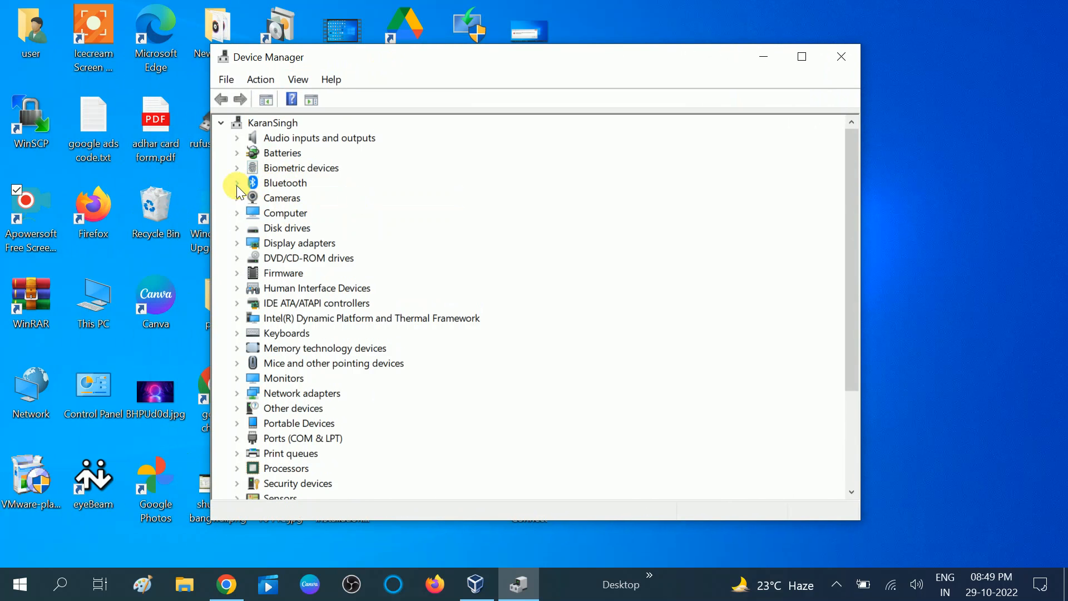
left_click(236, 182)
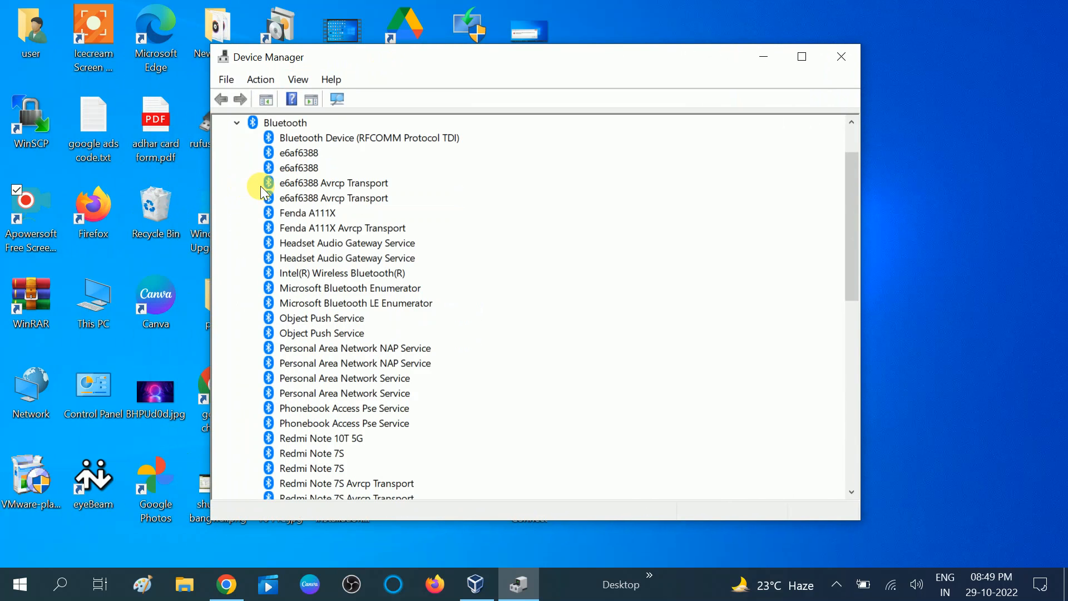
scroll("up", 3)
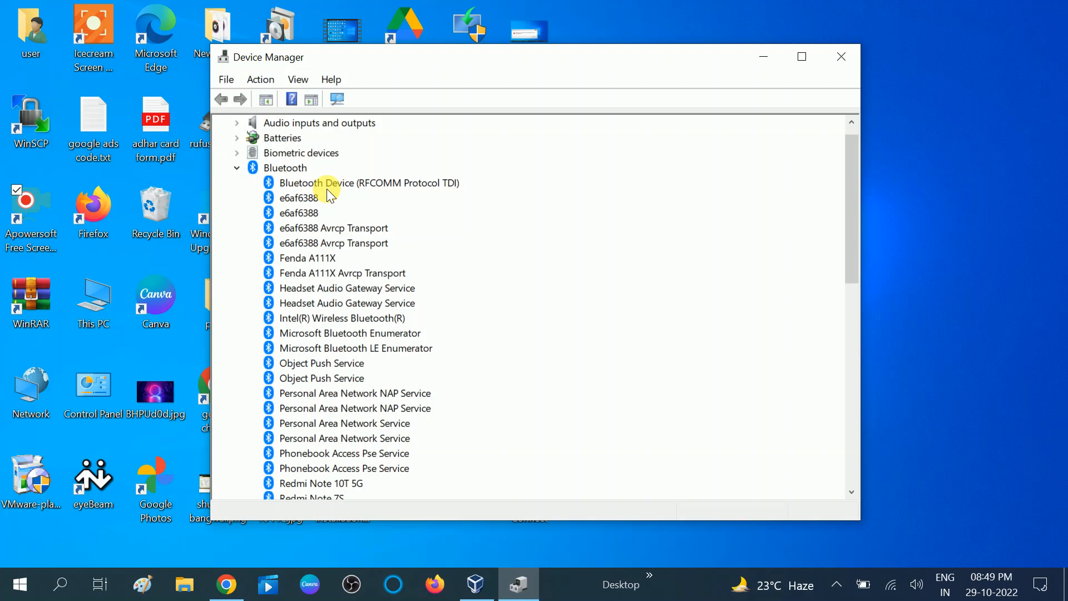
Step: Search automatically for a Bluetooth Device (RFCOMM Protocol TDI) driver; the best one is already installed
left_click(361, 183)
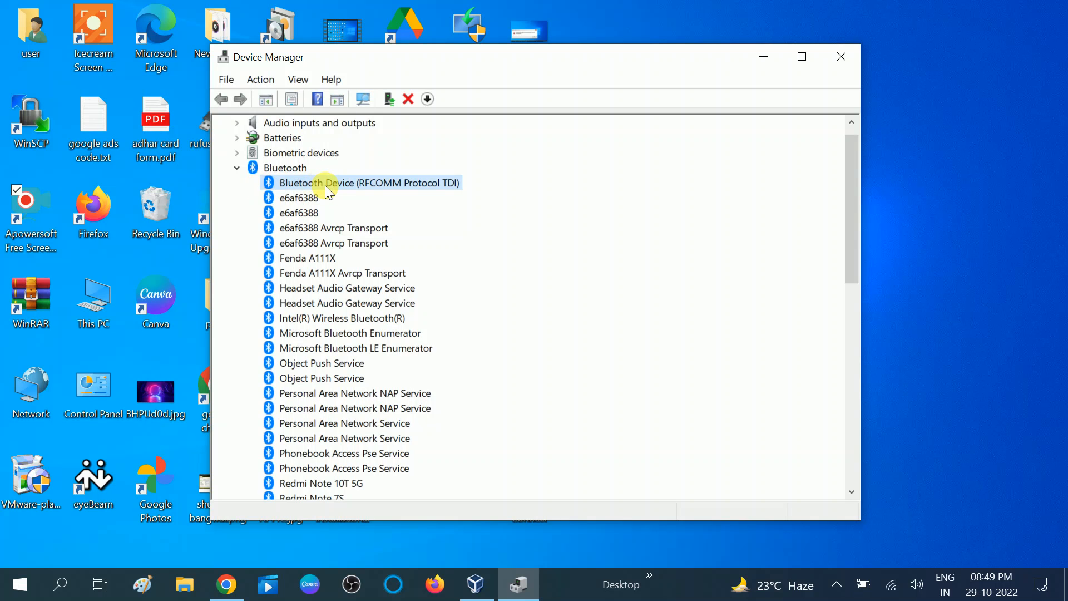
right_click(368, 183)
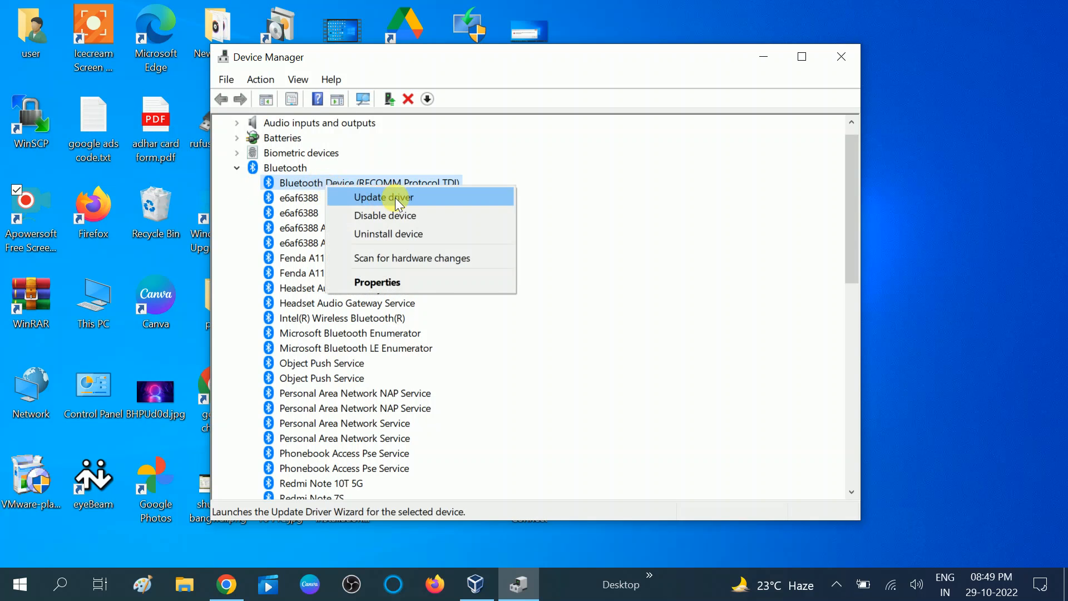
left_click(383, 197)
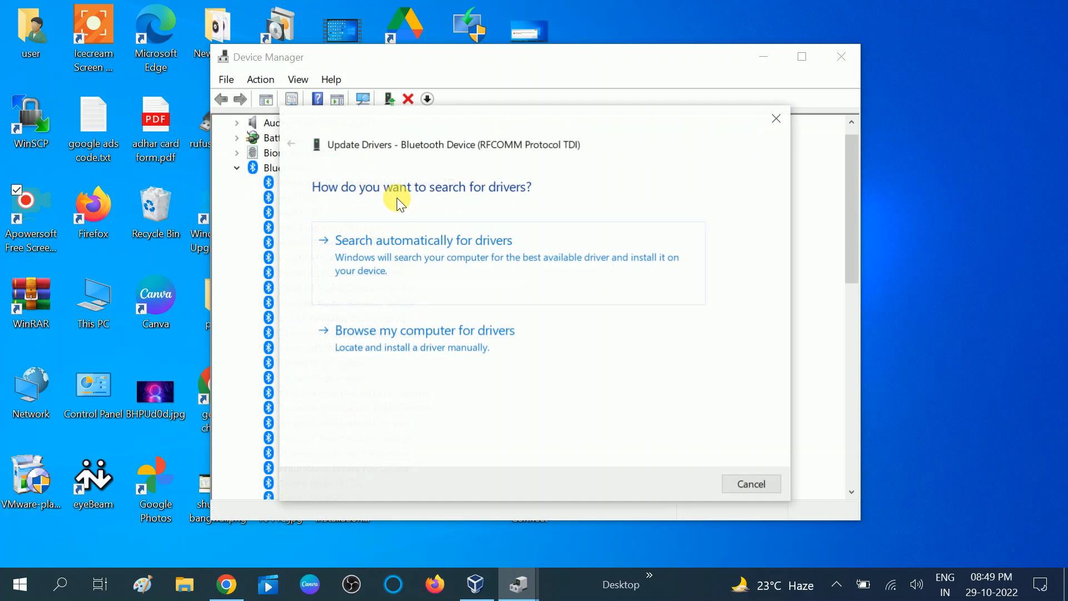
left_click(423, 239)
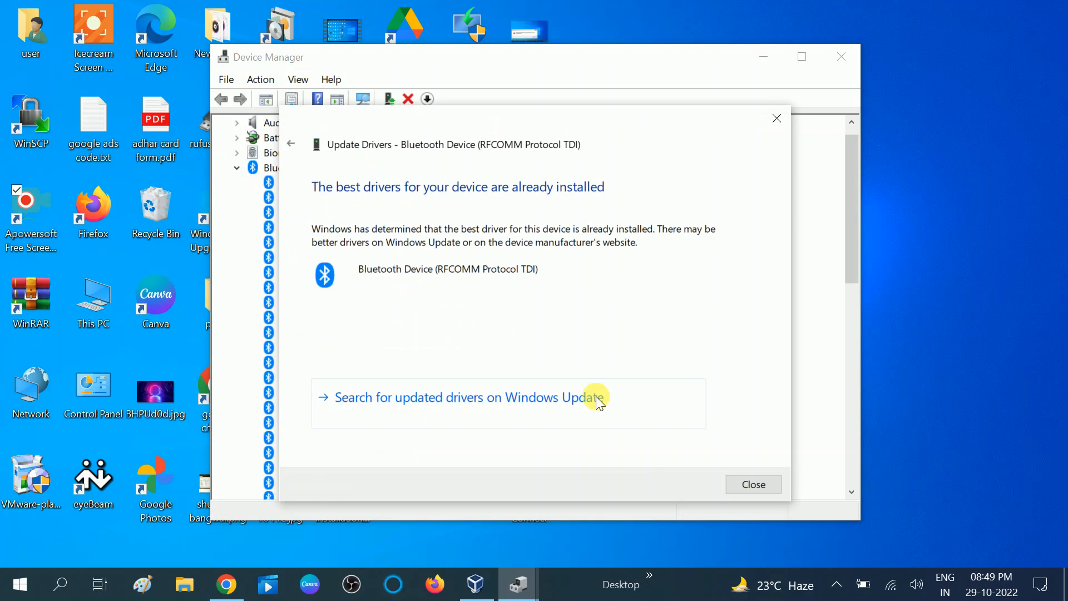
left_click(753, 484)
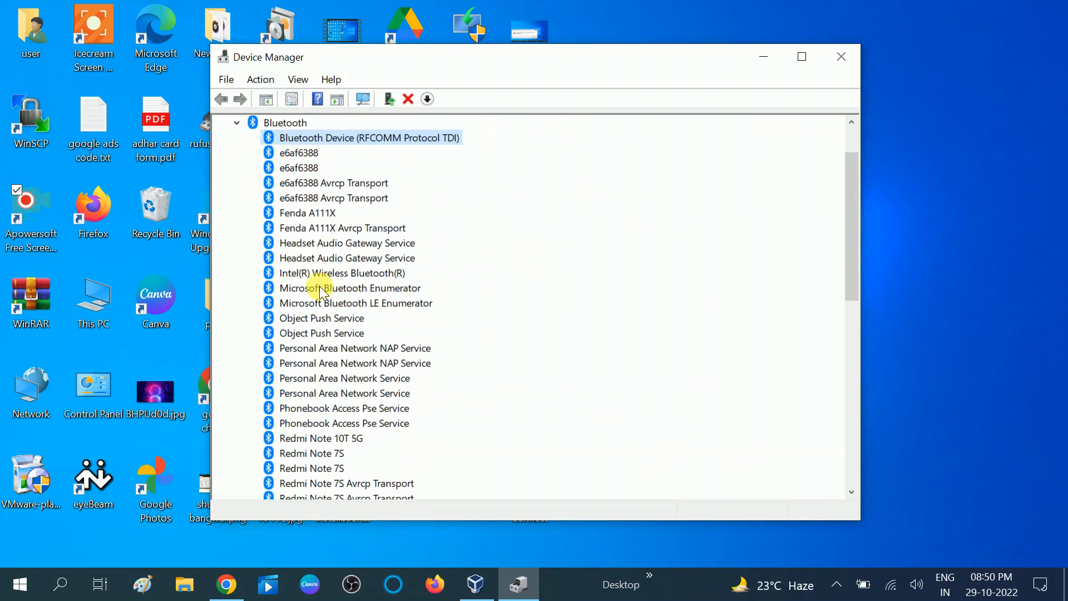
Step: Update the Intel(R) Wireless Bluetooth(R) driver, which reports the best driver already installed
right_click(340, 273)
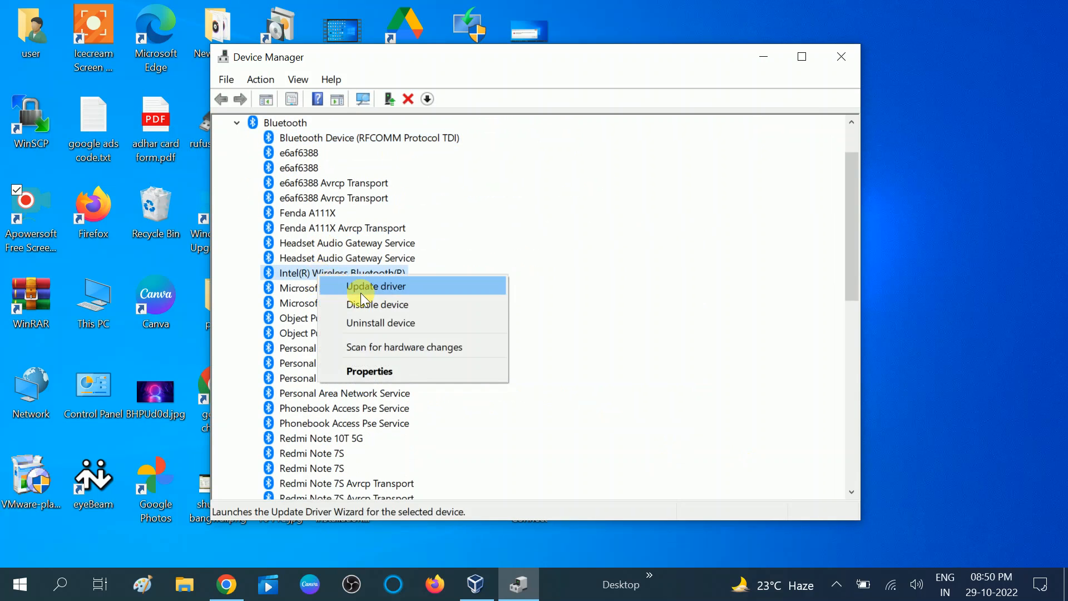
left_click(376, 285)
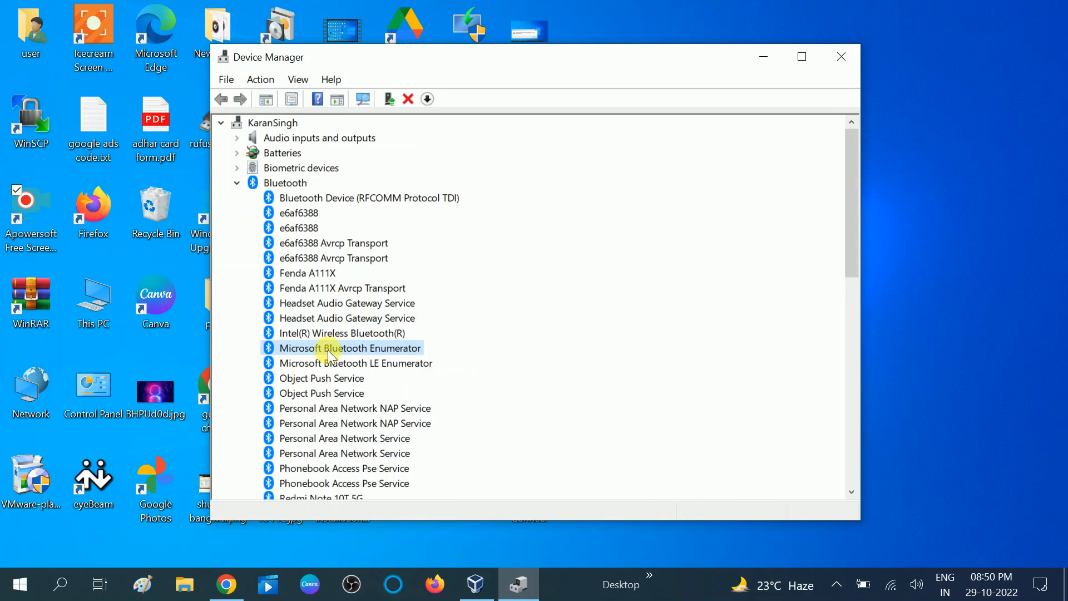
right_click(342, 333)
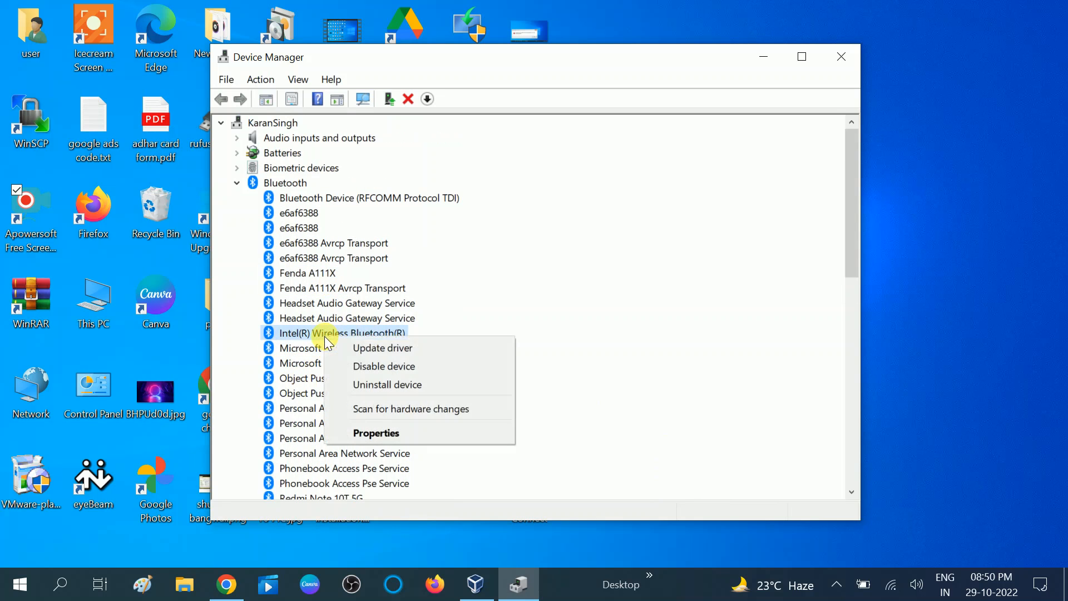
left_click(382, 347)
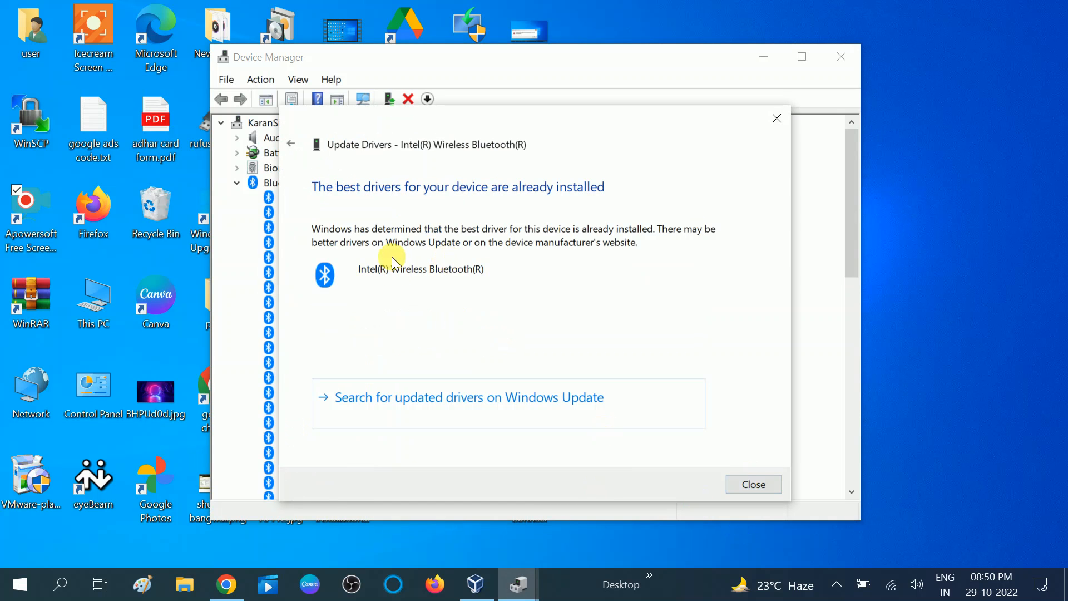
mouse_move(385, 201)
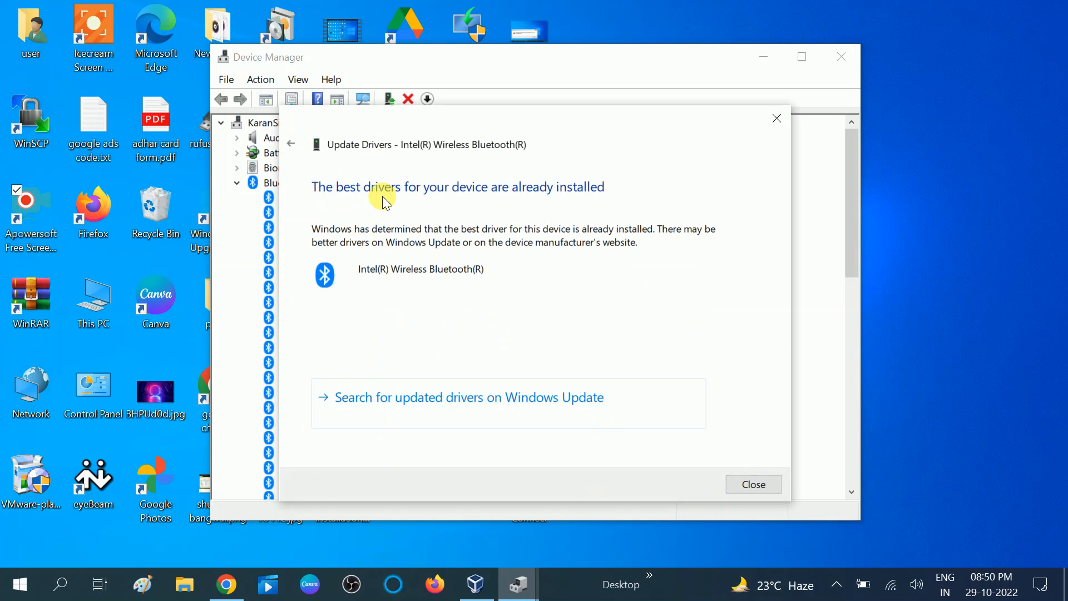
mouse_move(684, 386)
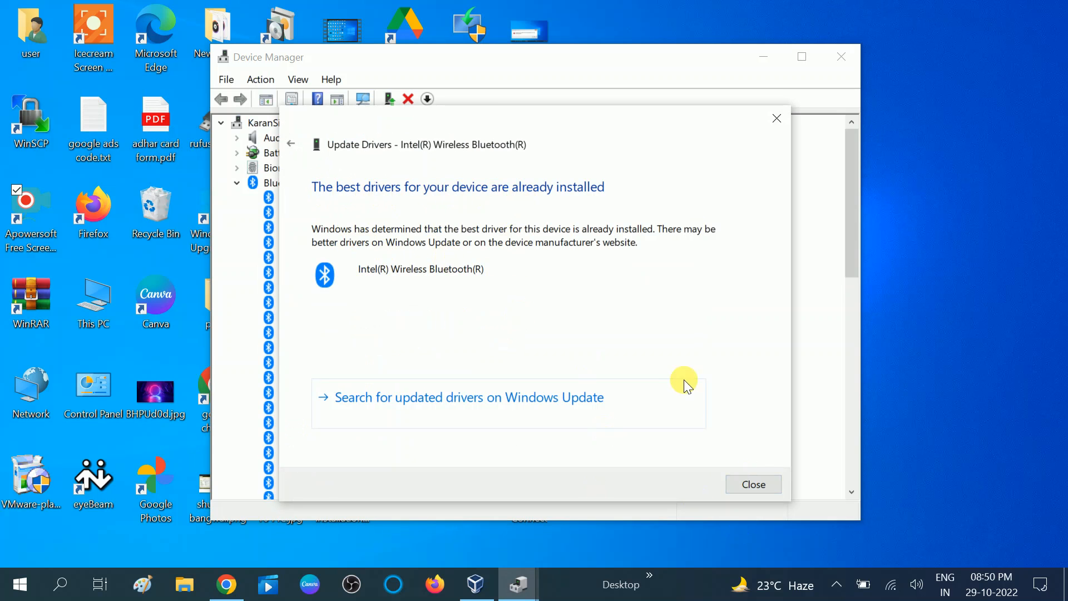
left_click(753, 484)
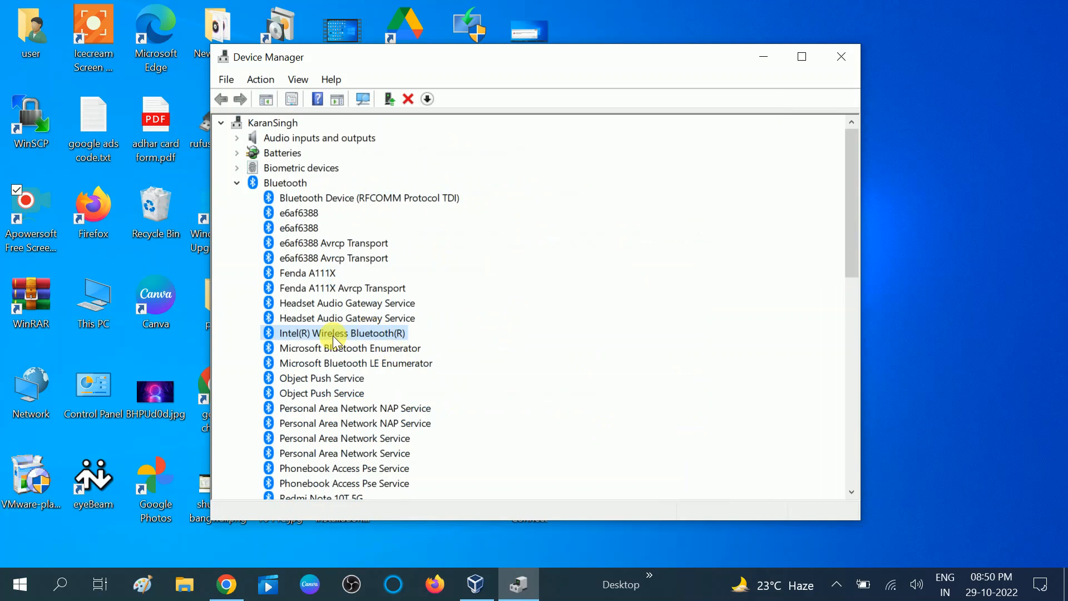
Step: Collapse the Bluetooth category in the device list
scroll("down", 3)
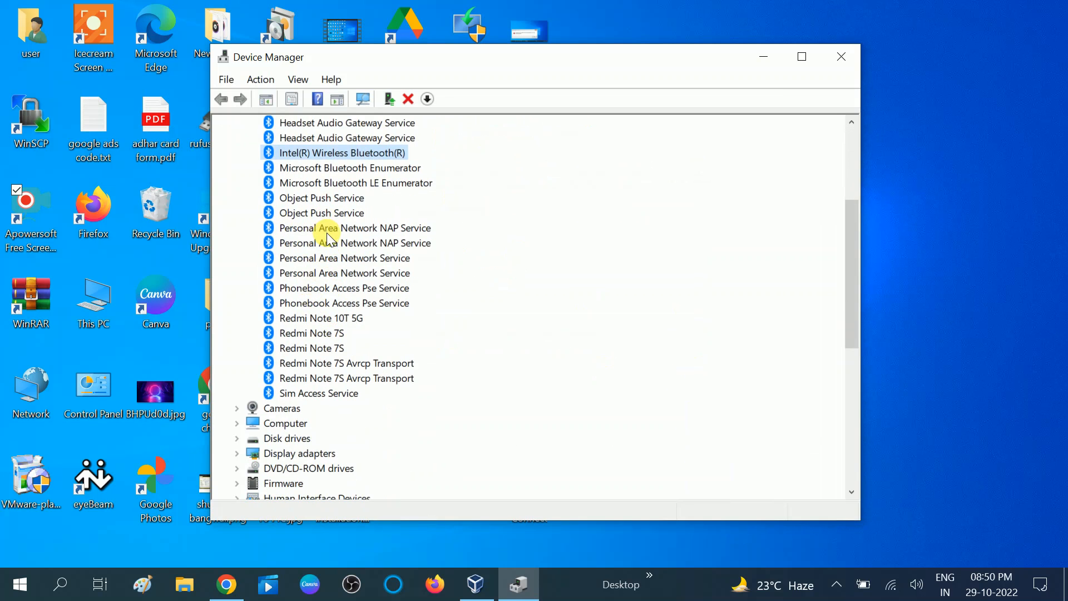
scroll("up", 3)
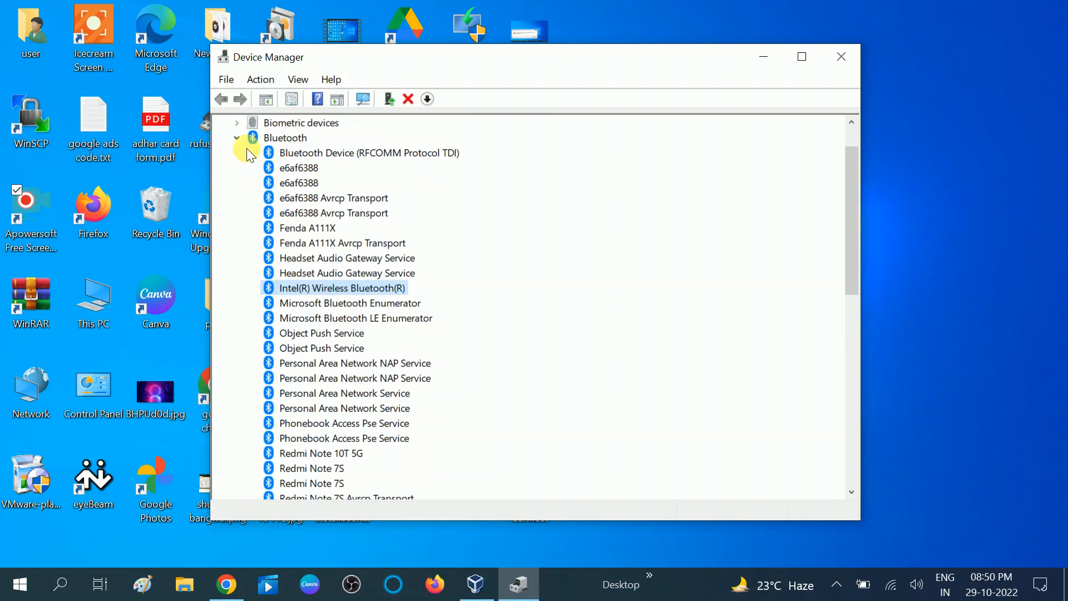
left_click(236, 137)
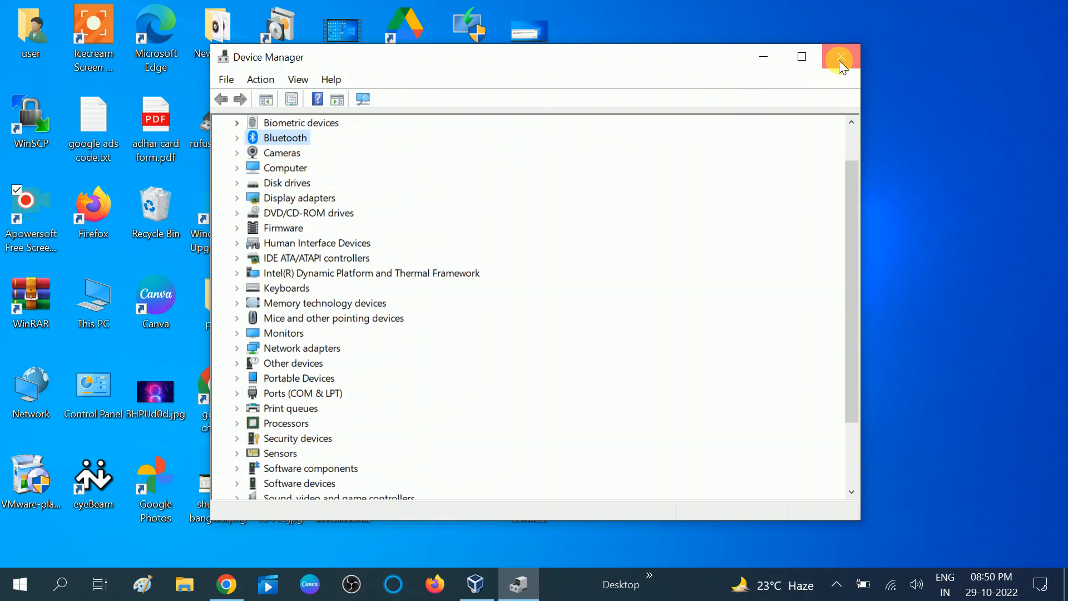
Step: Close Device Manager and open Check for updates by searching "check"
left_click(840, 57)
type("ch")
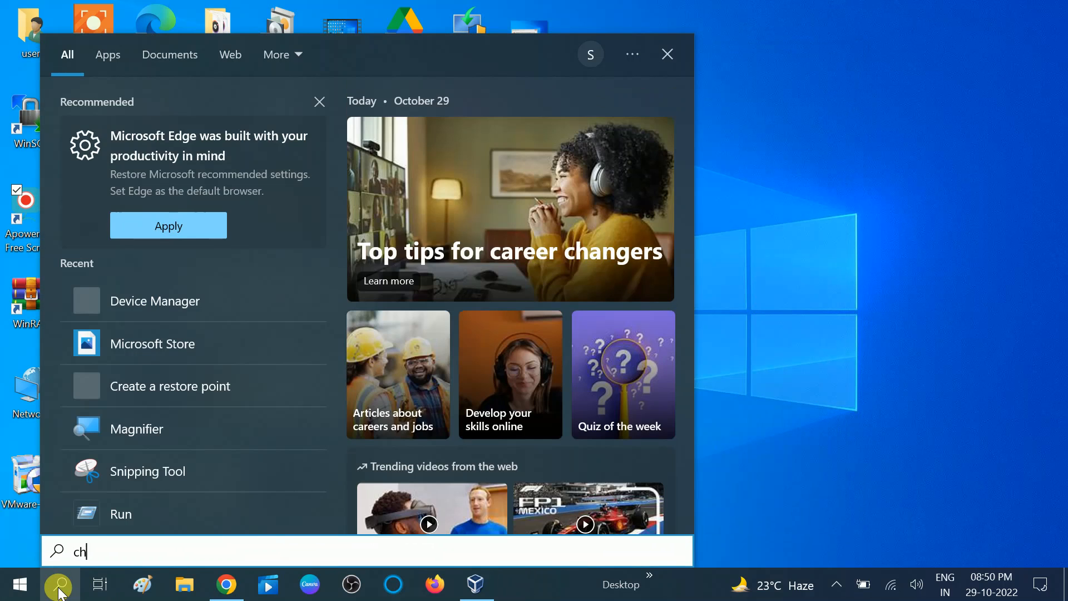
type("eck")
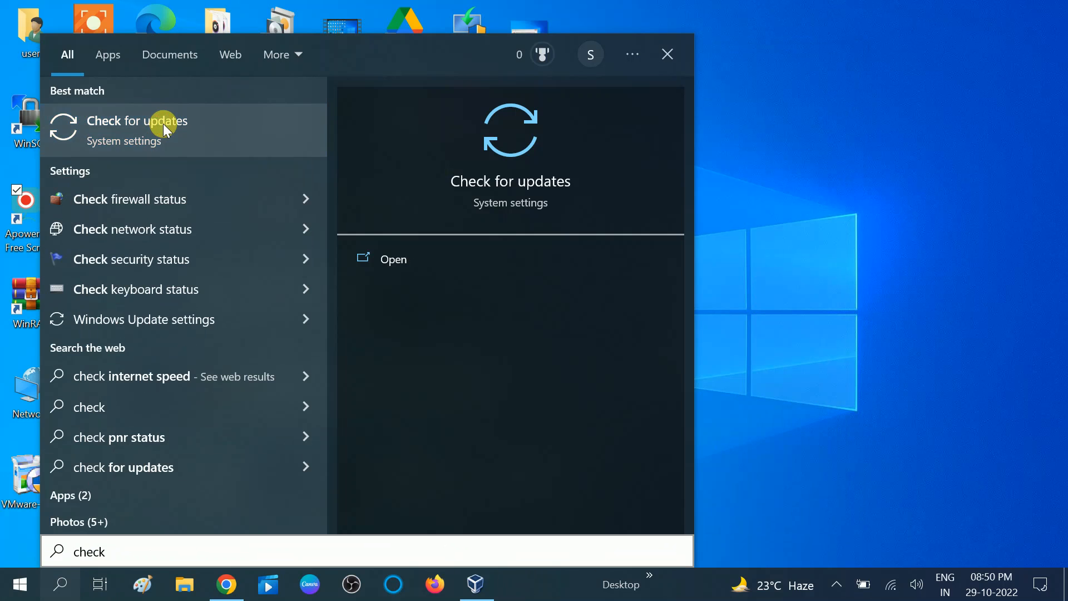
left_click(137, 120)
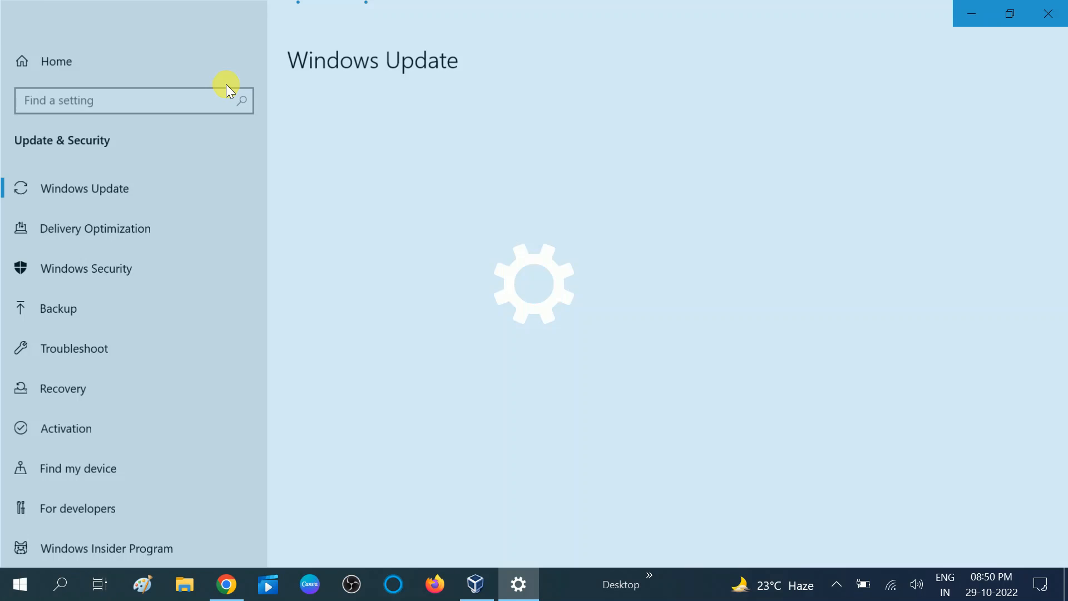
mouse_move(102, 201)
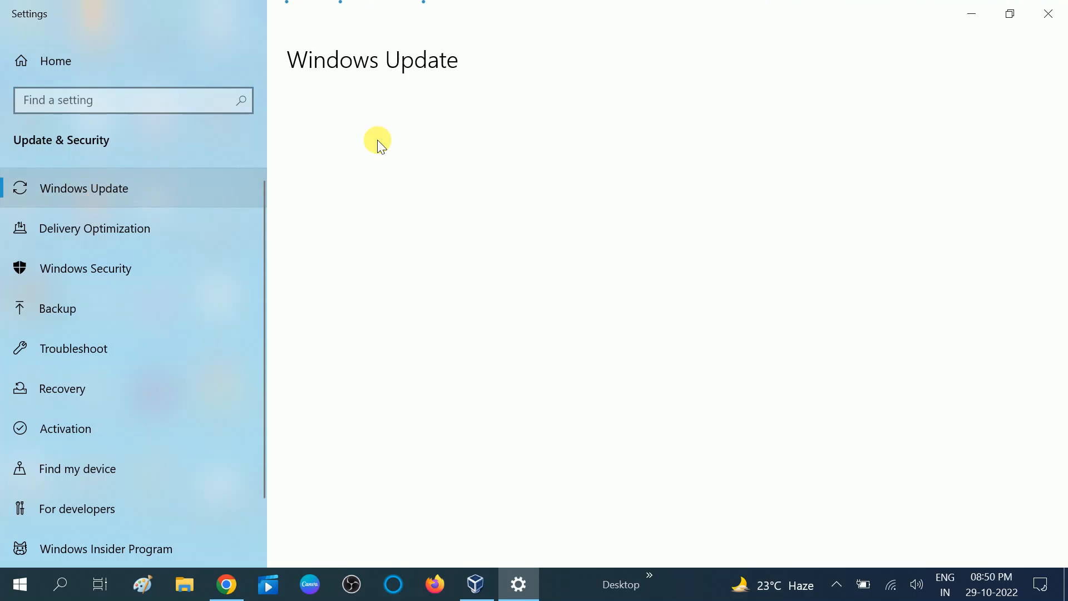
mouse_move(428, 280)
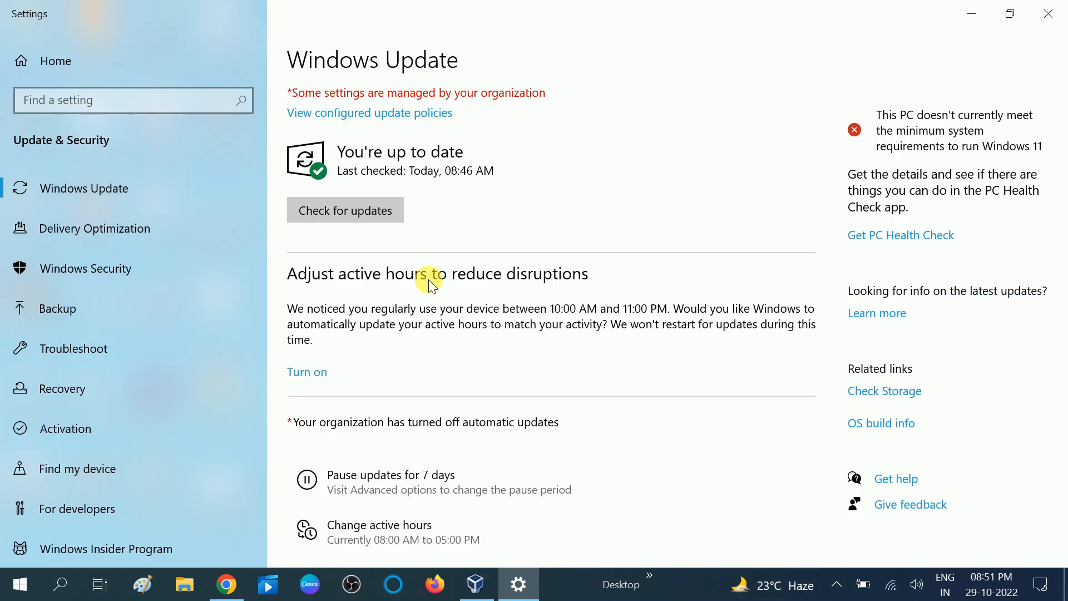
mouse_move(489, 584)
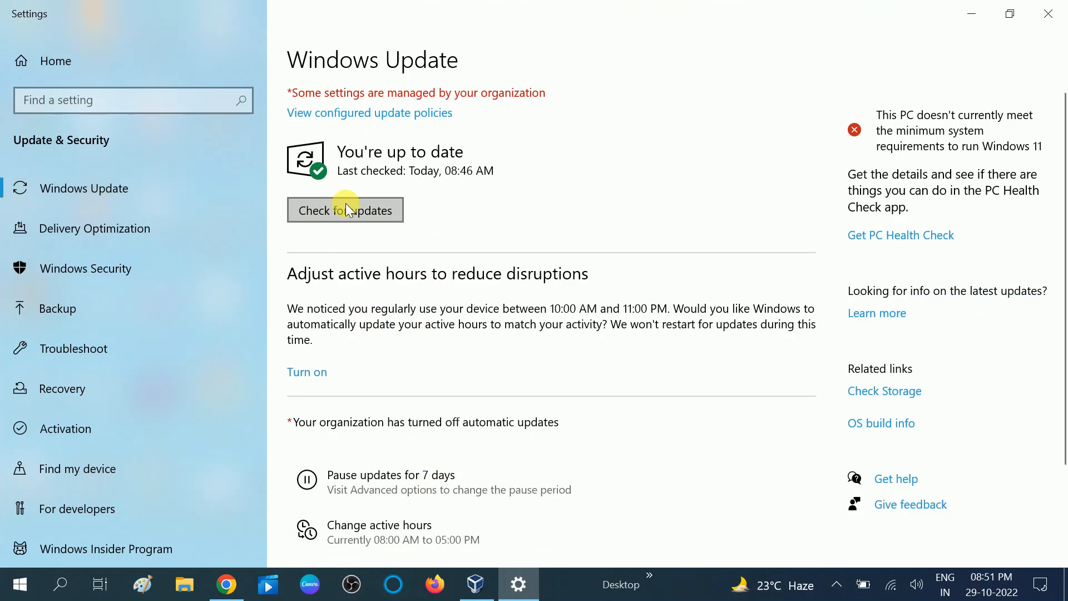
mouse_move(379, 264)
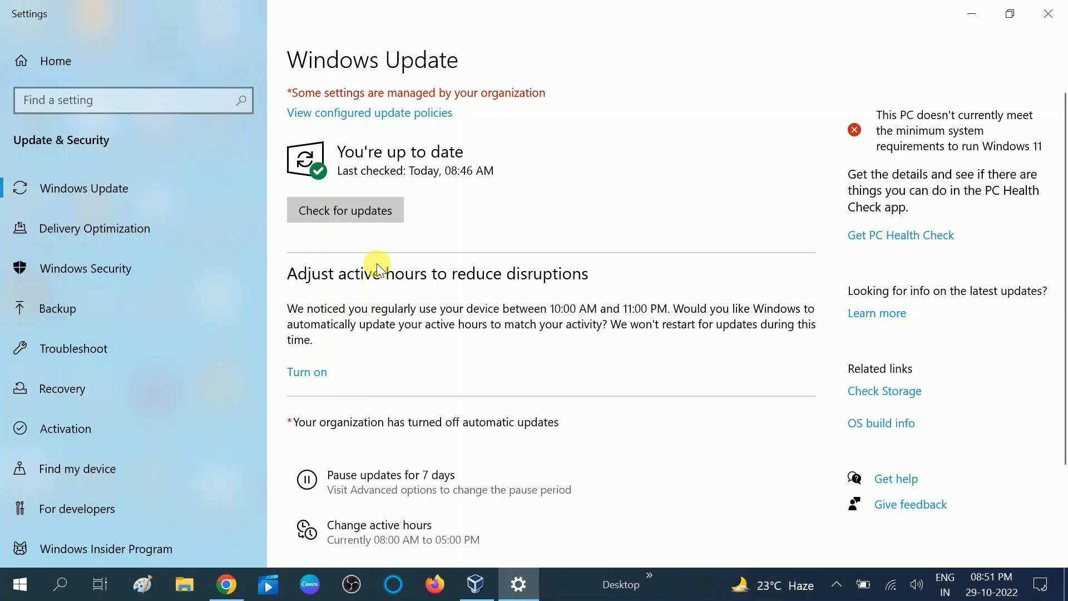
mouse_move(383, 303)
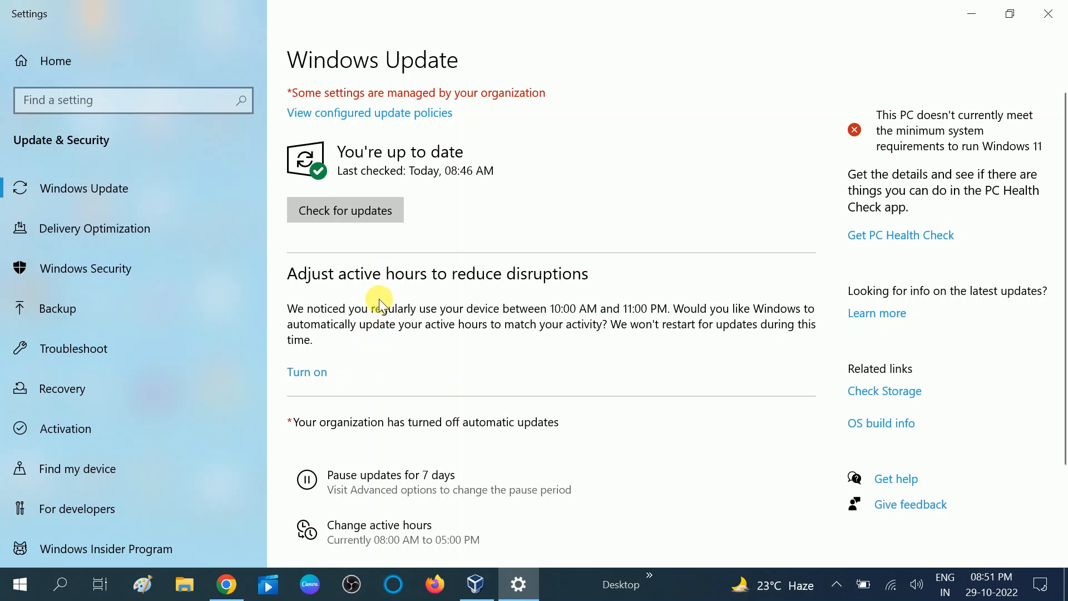
mouse_move(371, 251)
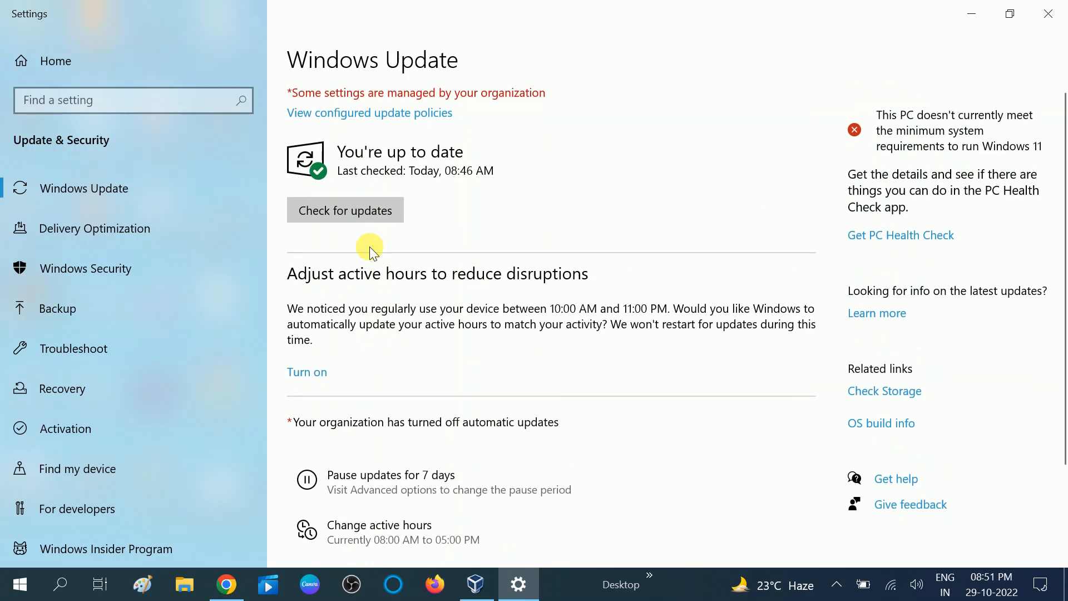
mouse_move(361, 234)
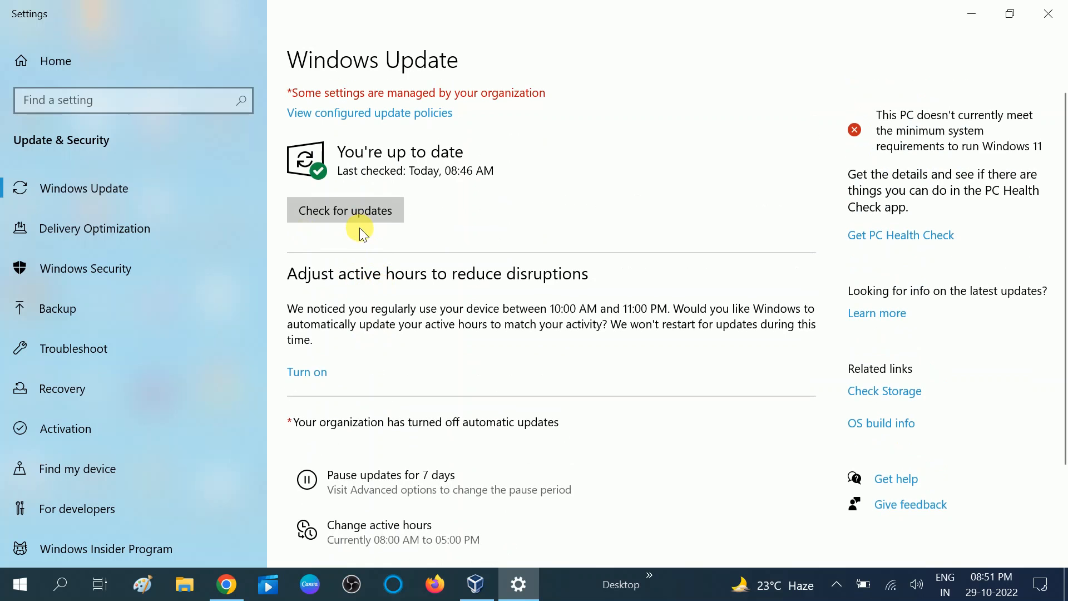
mouse_move(361, 297)
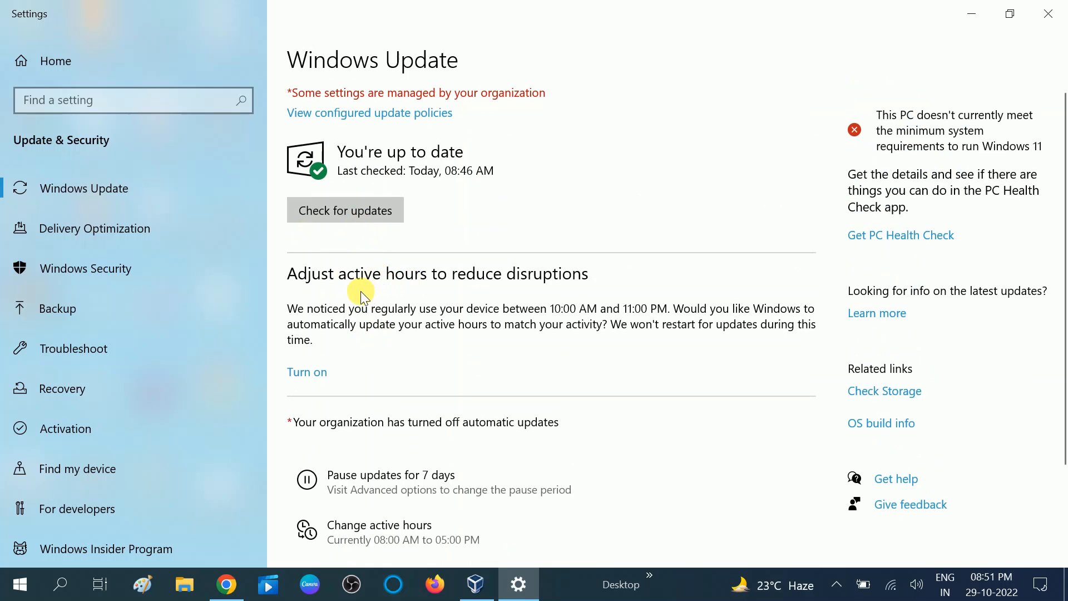
mouse_move(347, 267)
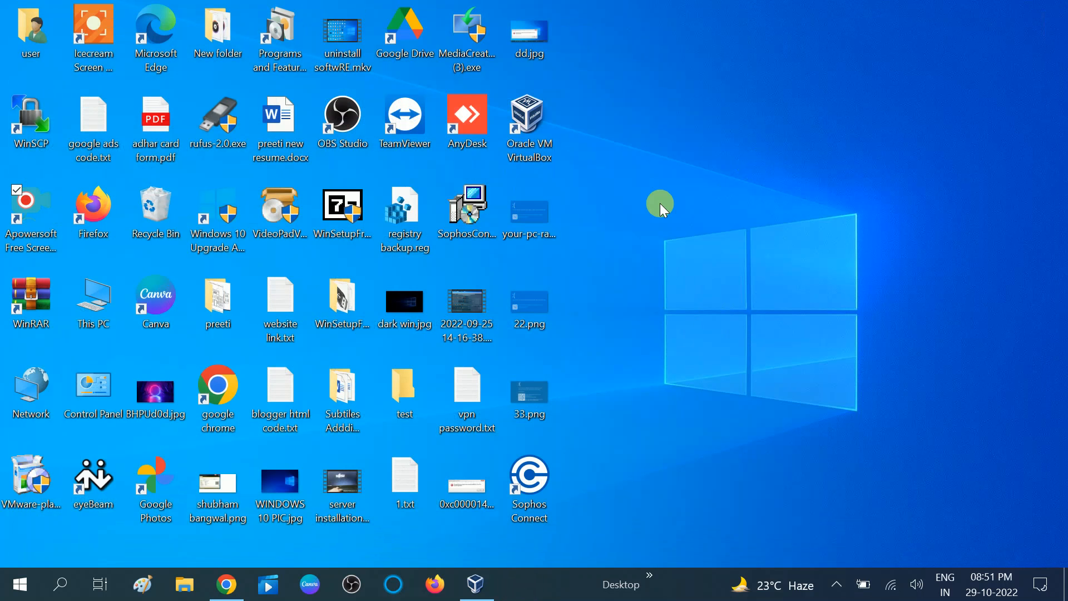
mouse_move(624, 236)
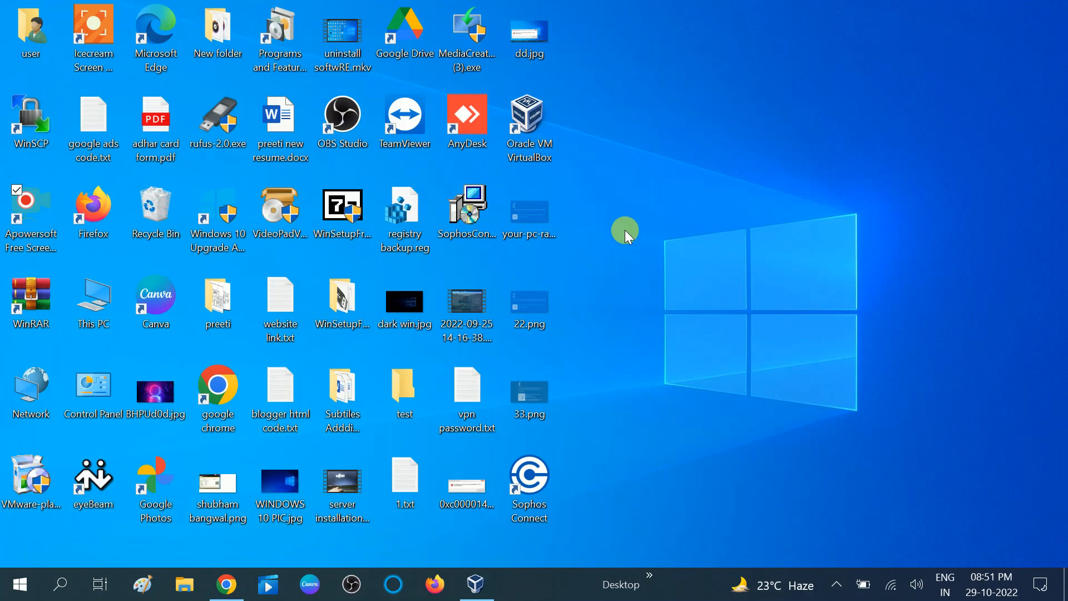
mouse_move(621, 227)
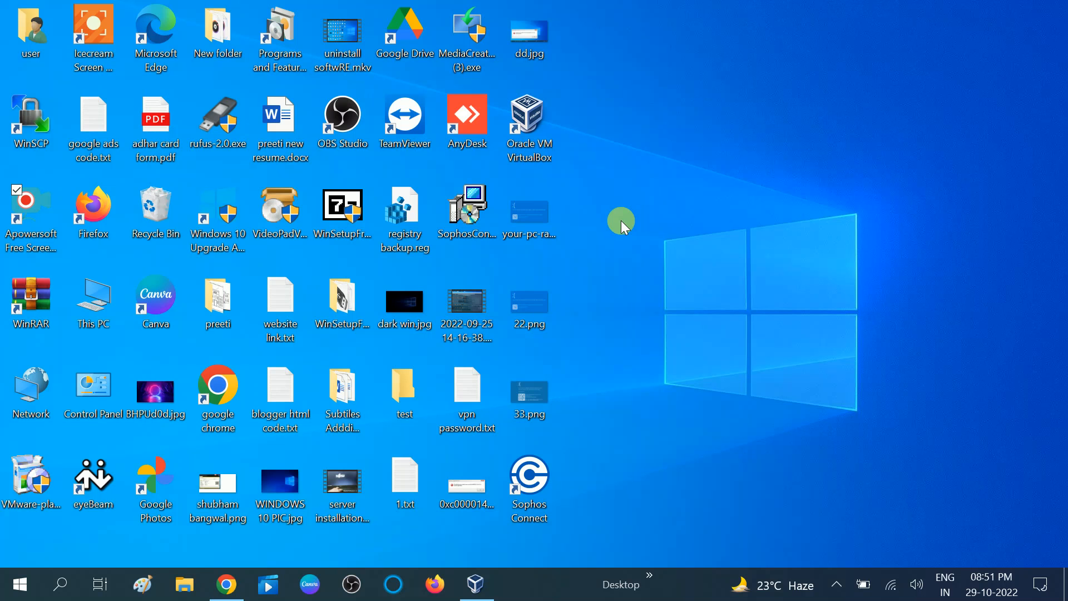
Step: Search the taskbar for "services"
left_click(60, 585)
type("serv")
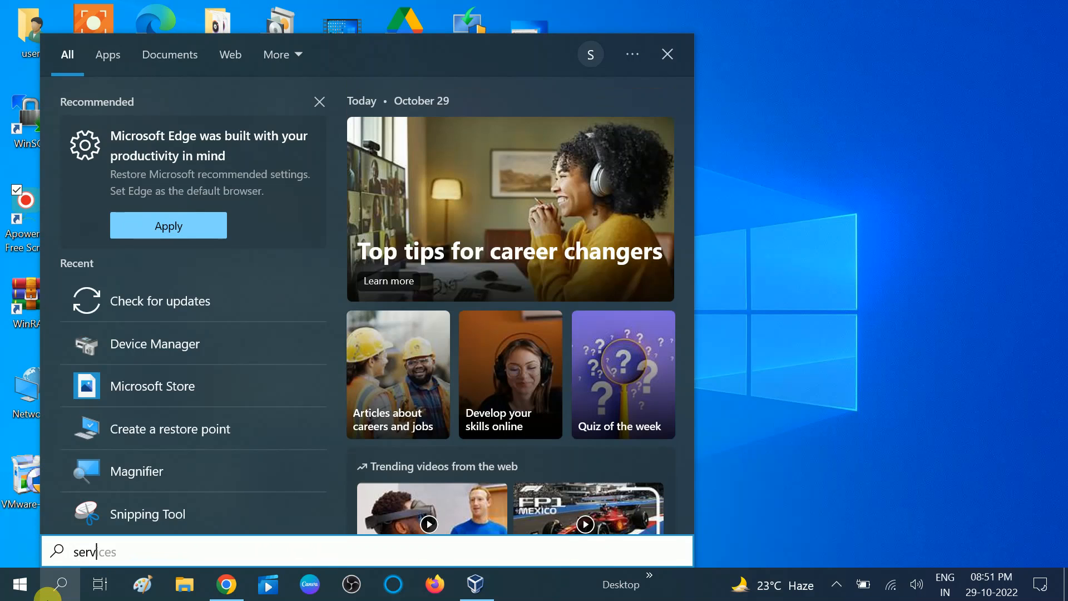
type("ices")
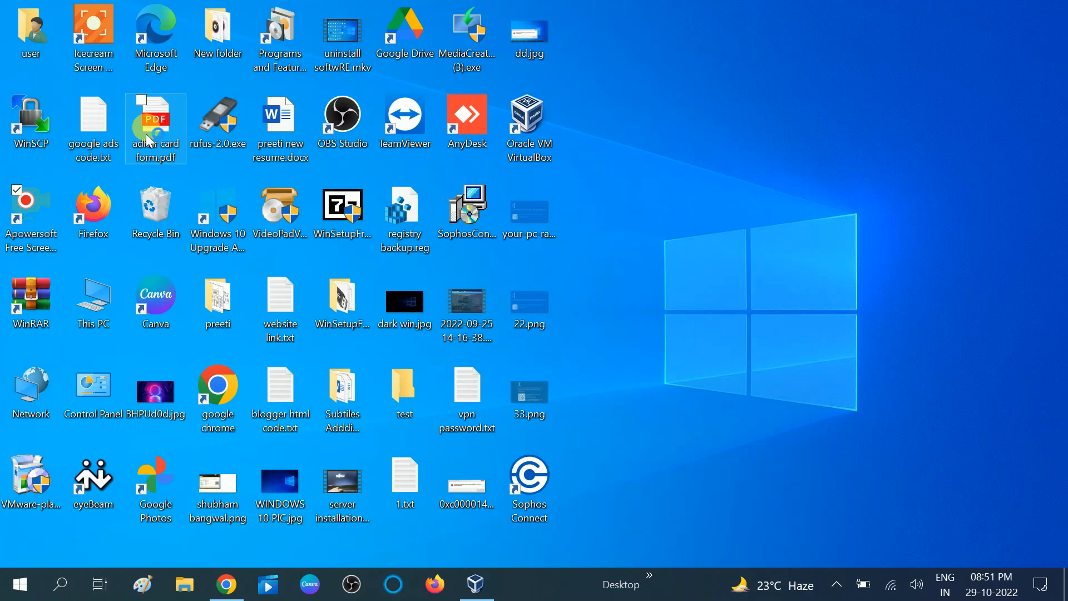
mouse_move(299, 211)
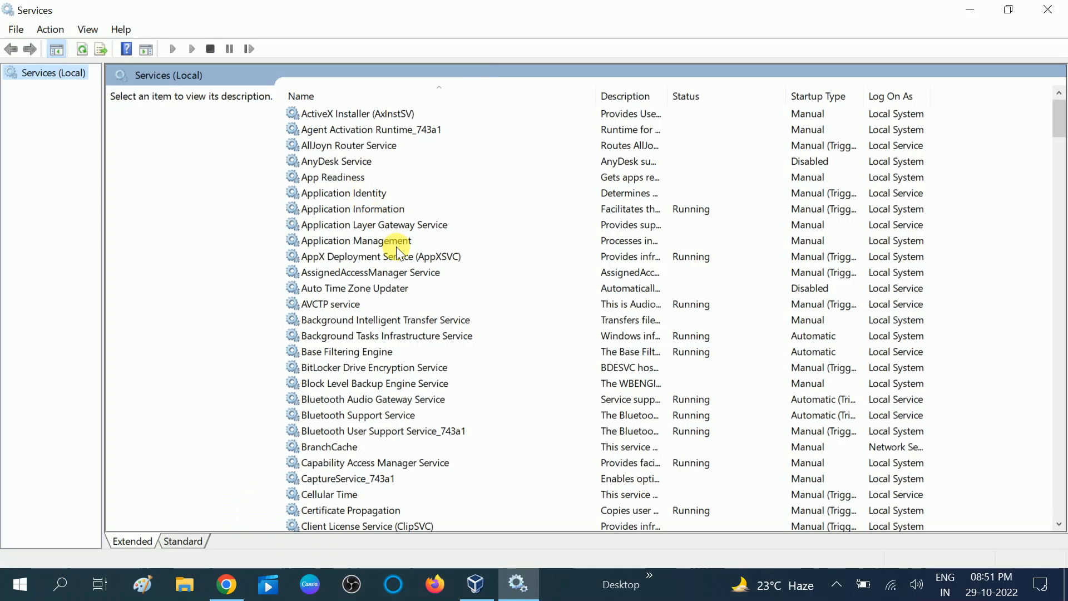
Step: Find Bluetooth Support Service in the Services list and open its Properties dialog
left_click(381, 256)
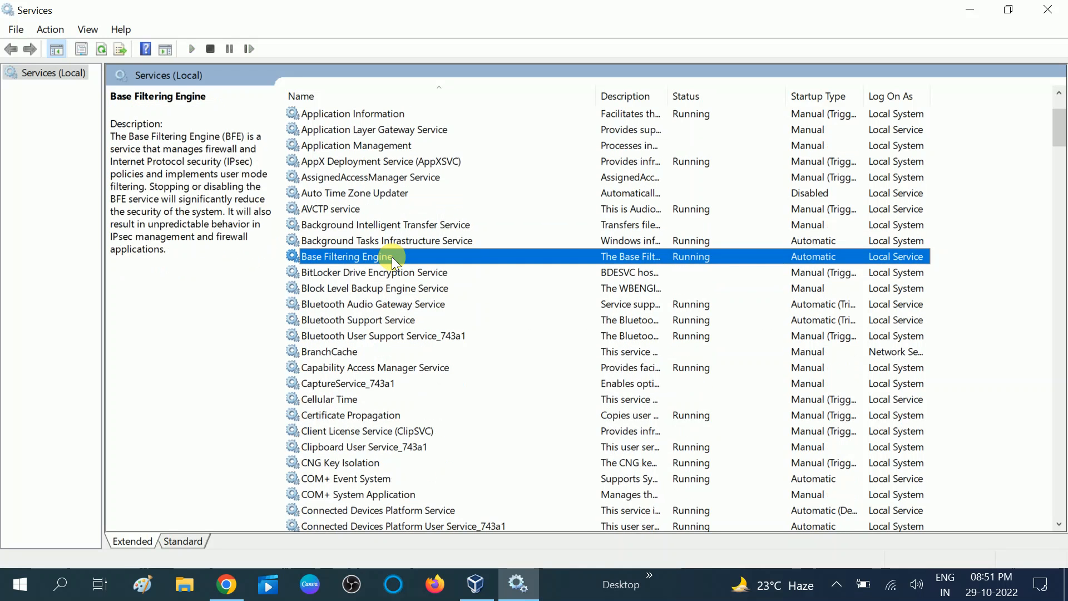
left_click(357, 319)
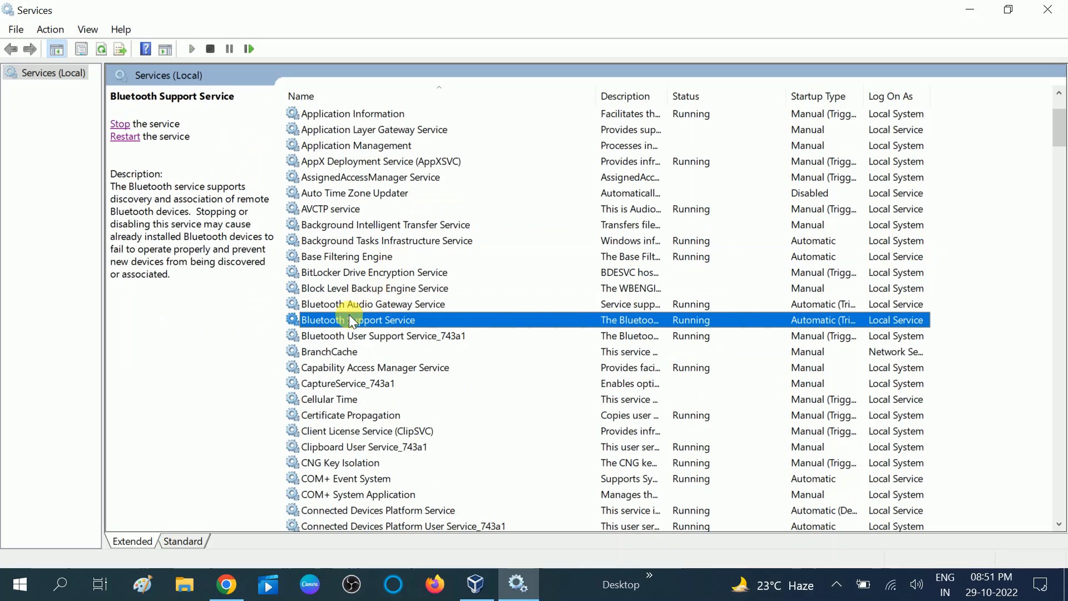
mouse_move(697, 129)
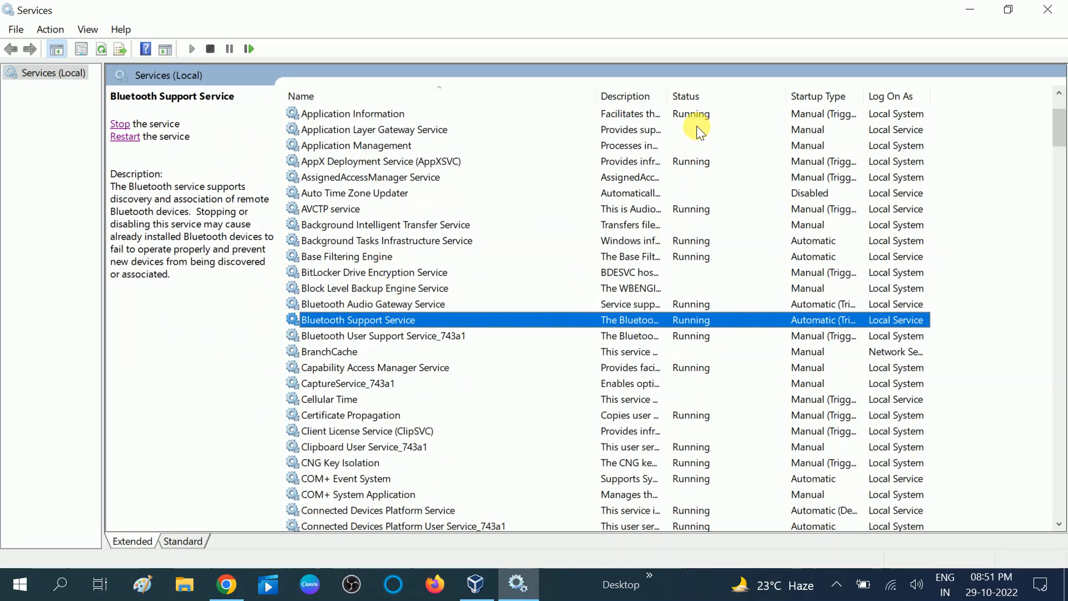
mouse_move(425, 320)
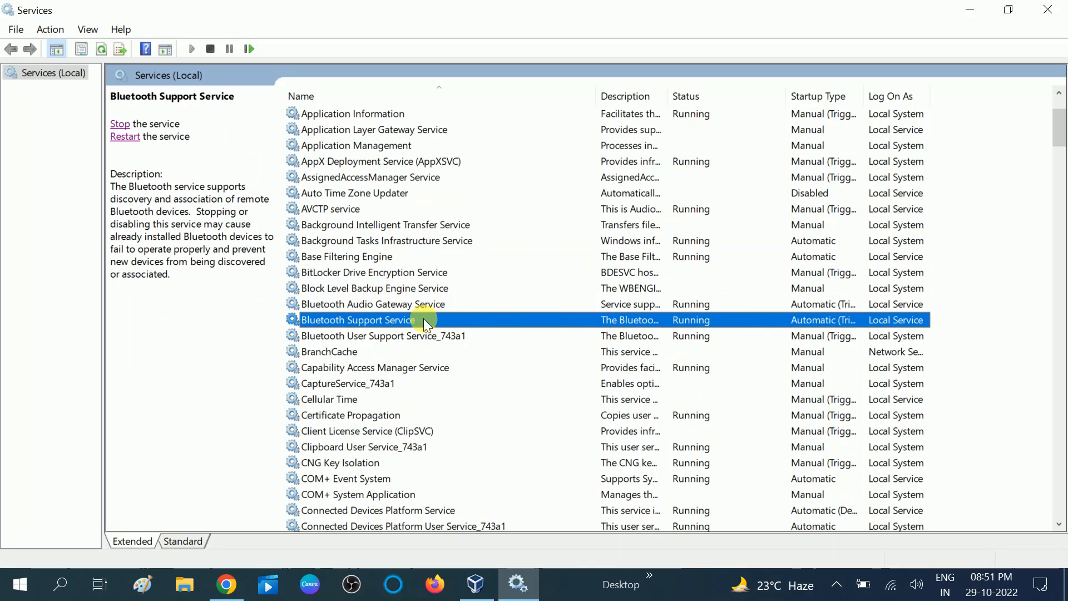
double_click(358, 320)
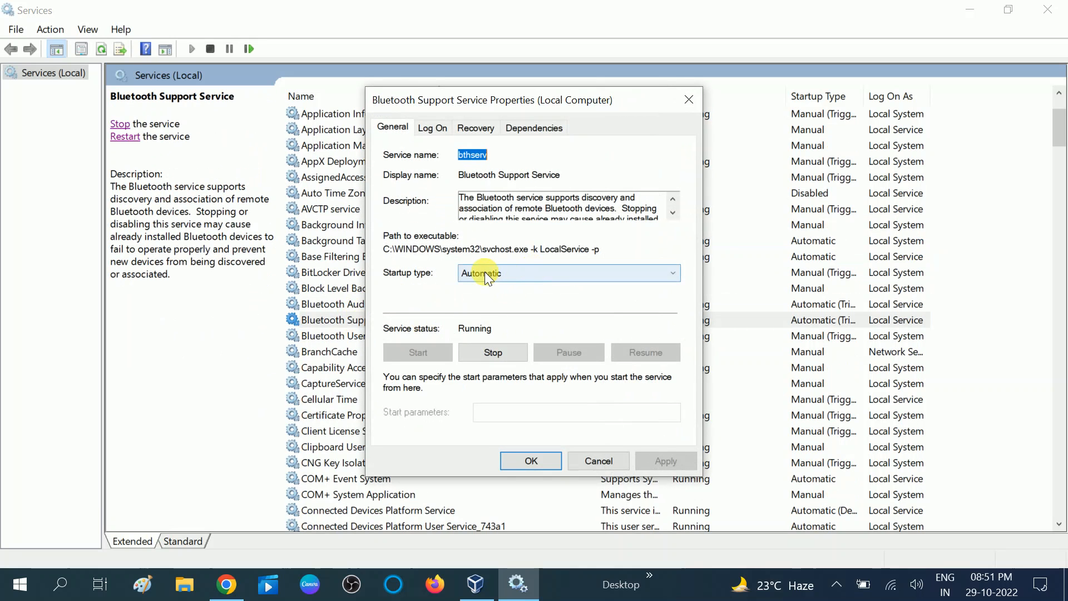
Step: Set the Bluetooth Support Service startup type to Automatic and reselect it in the list
left_click(569, 272)
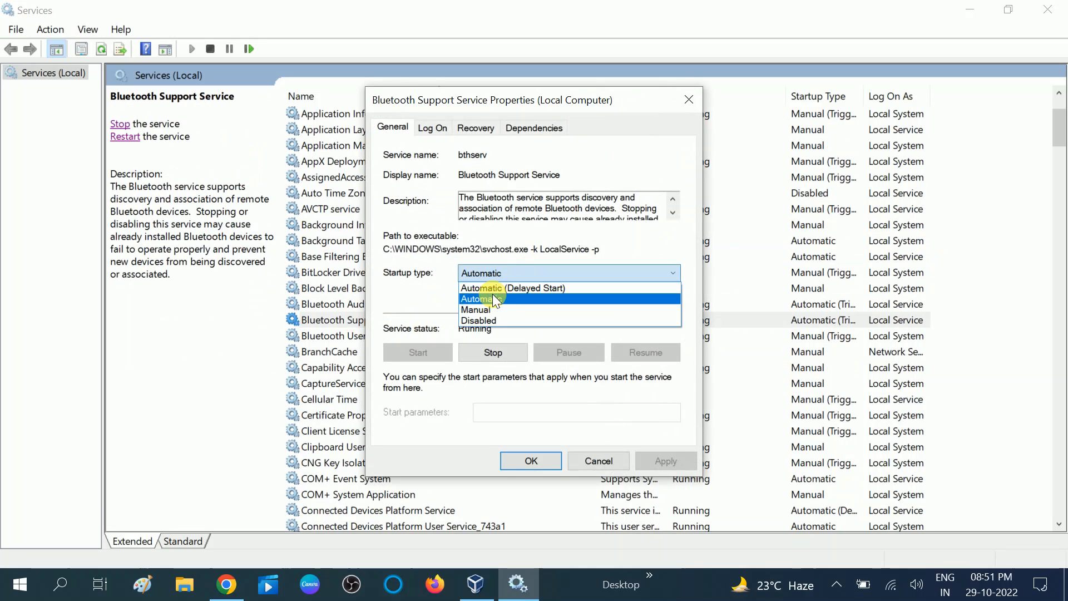
left_click(482, 300)
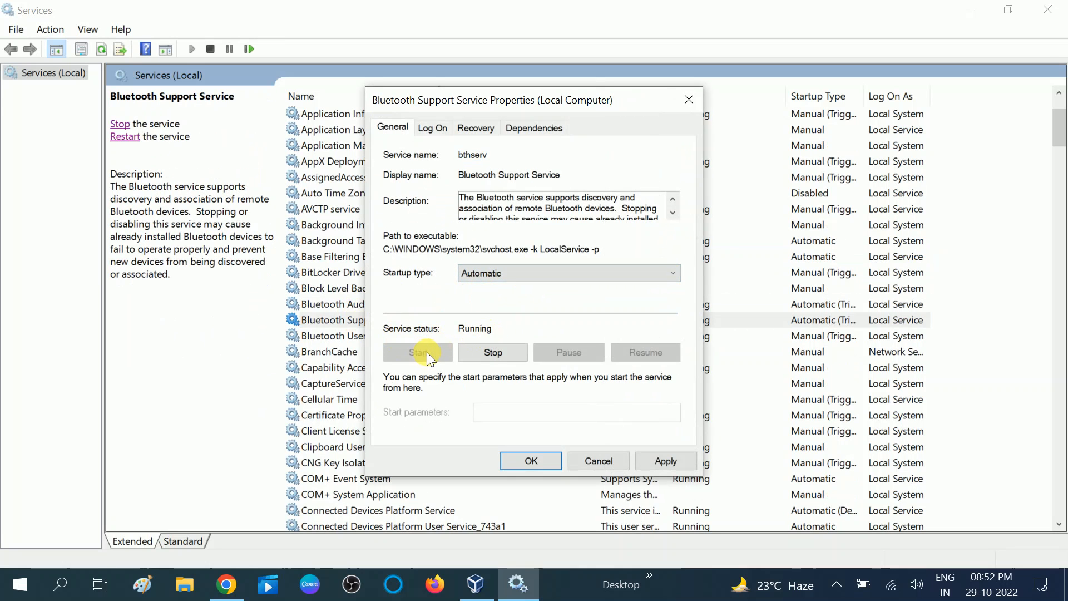
mouse_move(417, 354)
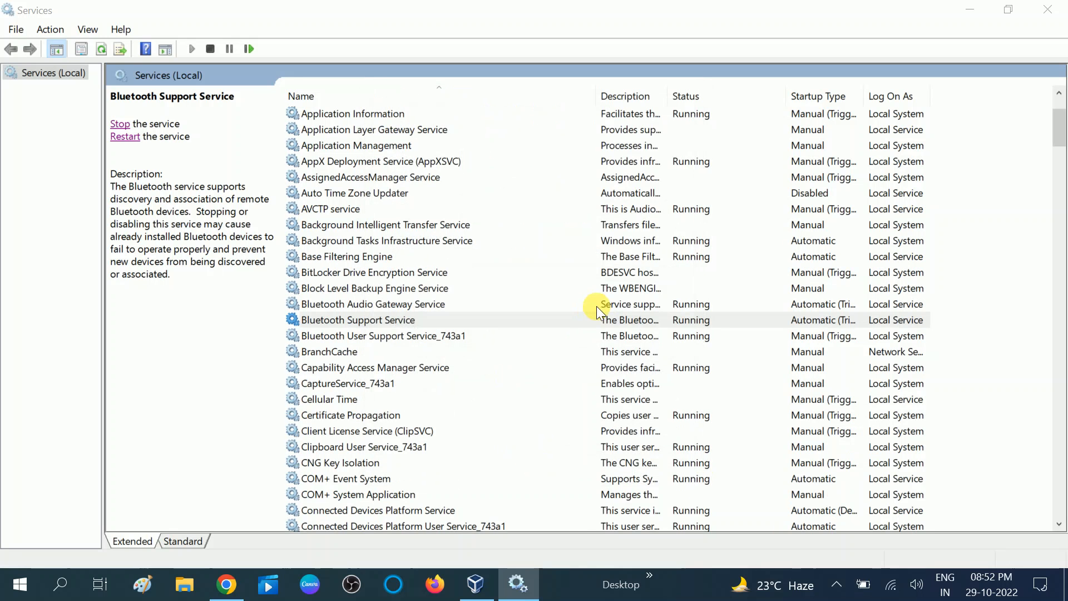
left_click(358, 320)
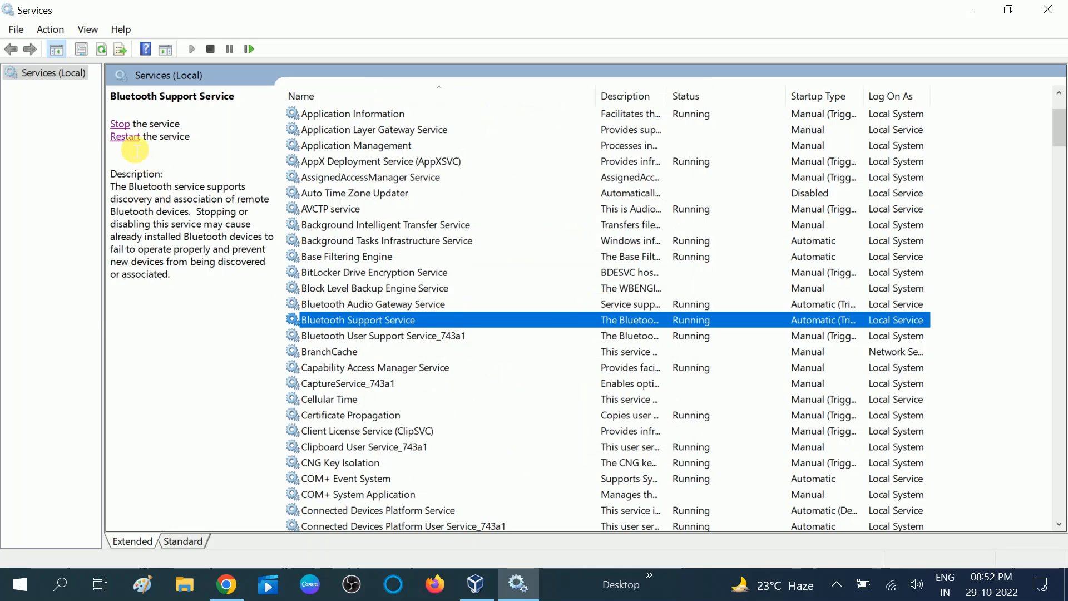
Step: Restart the Bluetooth Support Service together with its dependent Bluetooth services
left_click(125, 136)
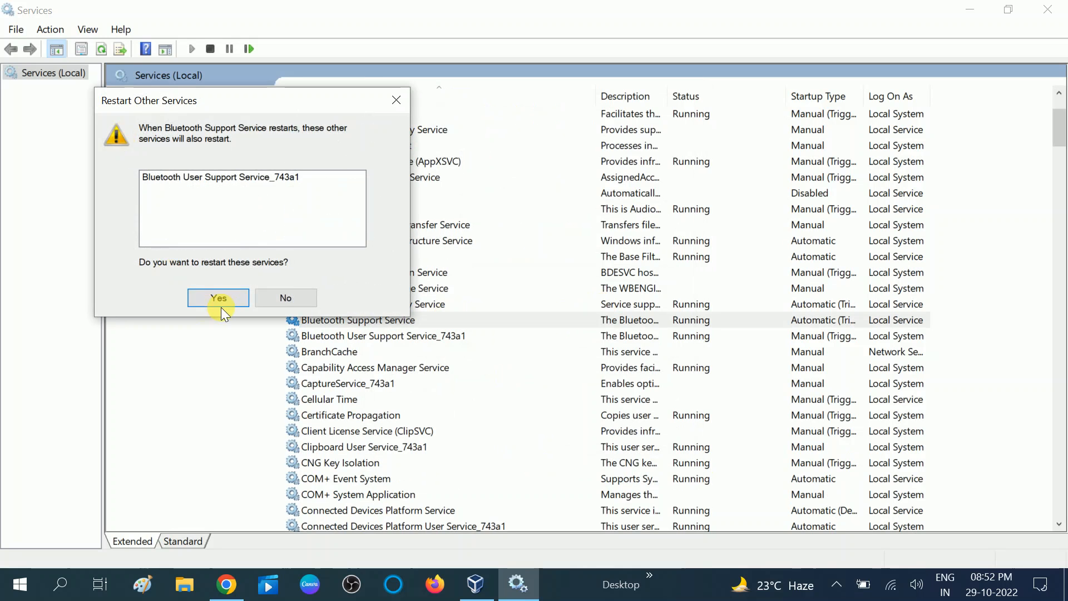
left_click(218, 297)
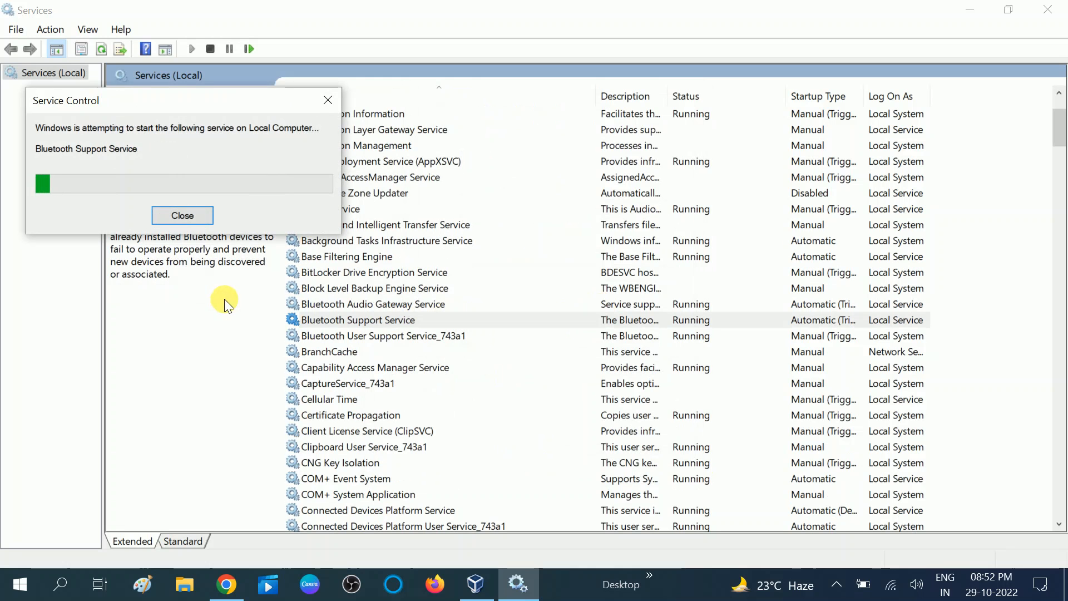
left_click(181, 215)
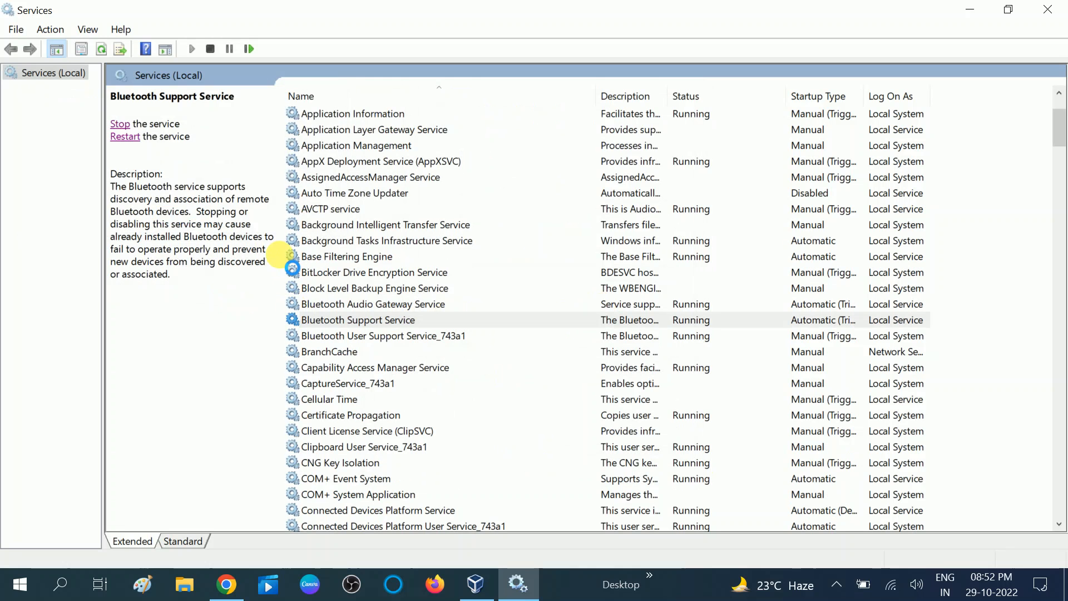
Step: Restart Bluetooth User Support Service_743a1 and dismiss the progress notice
left_click(384, 335)
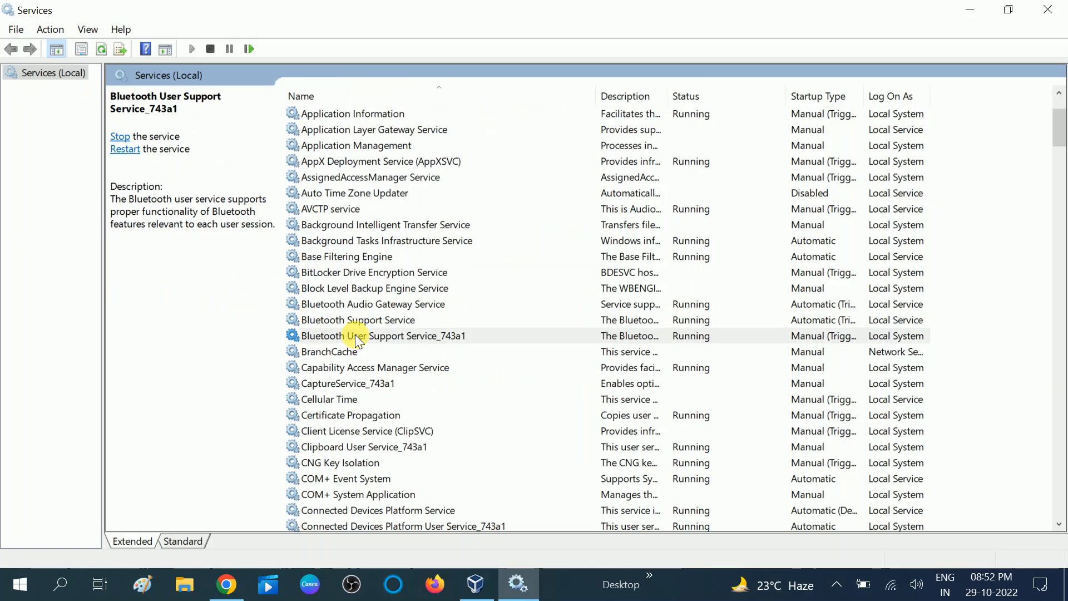
left_click(382, 334)
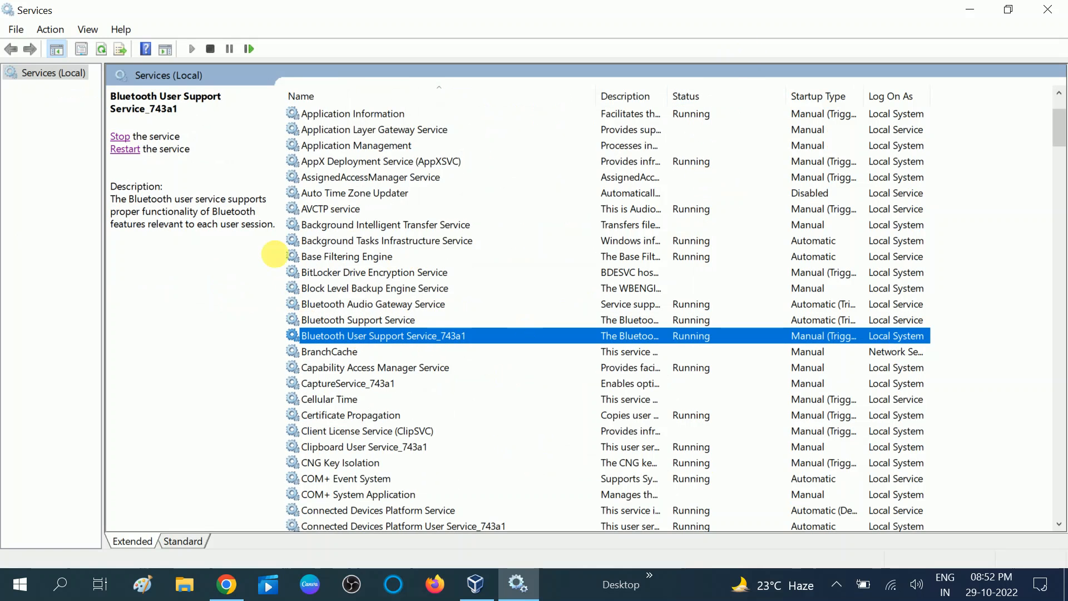
left_click(120, 137)
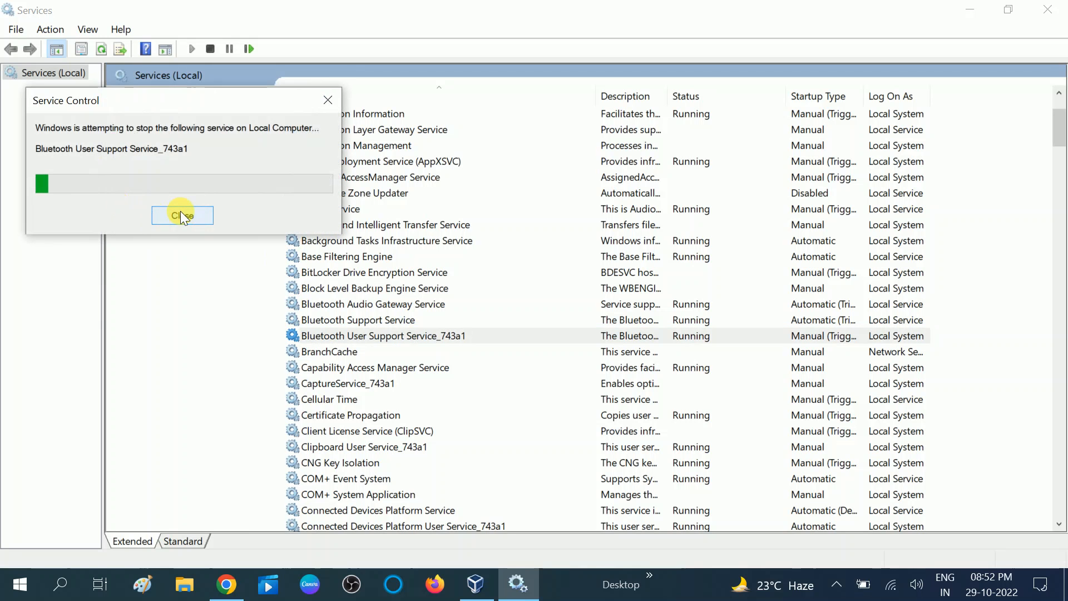
left_click(182, 216)
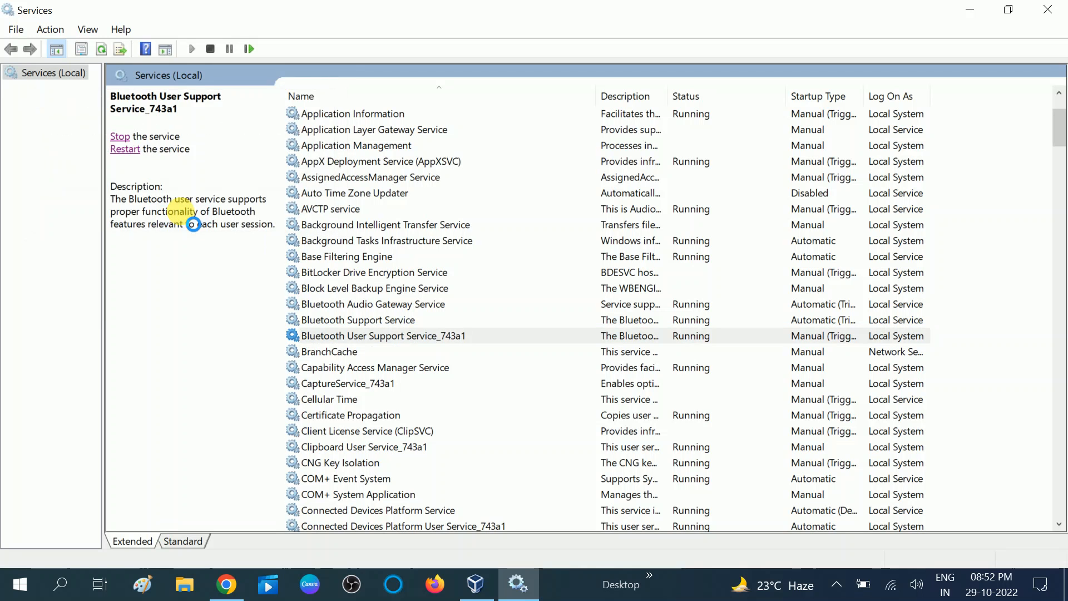
mouse_move(392, 310)
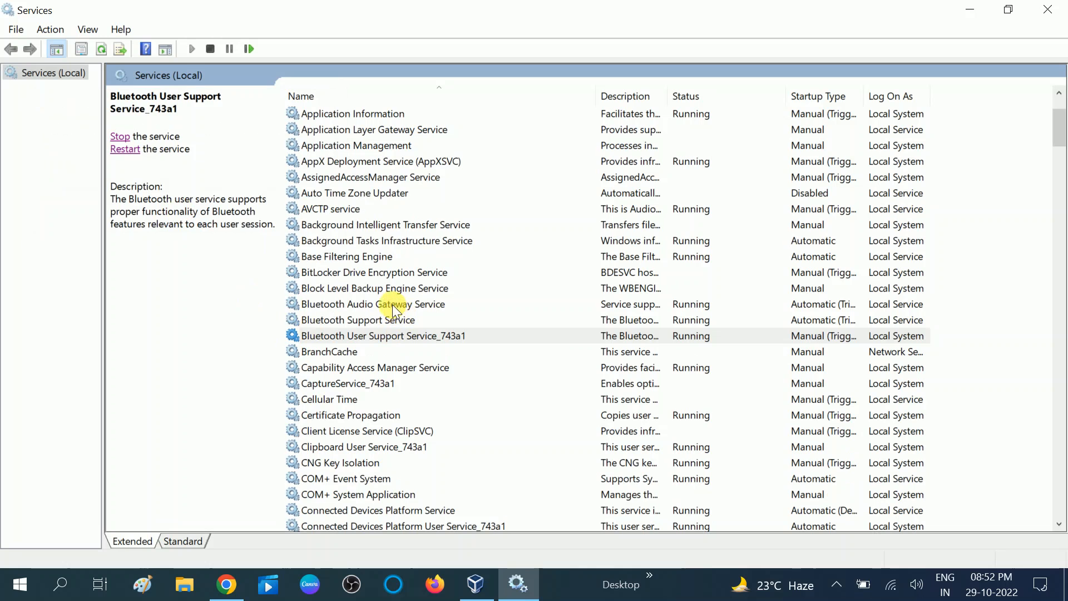
left_click(372, 304)
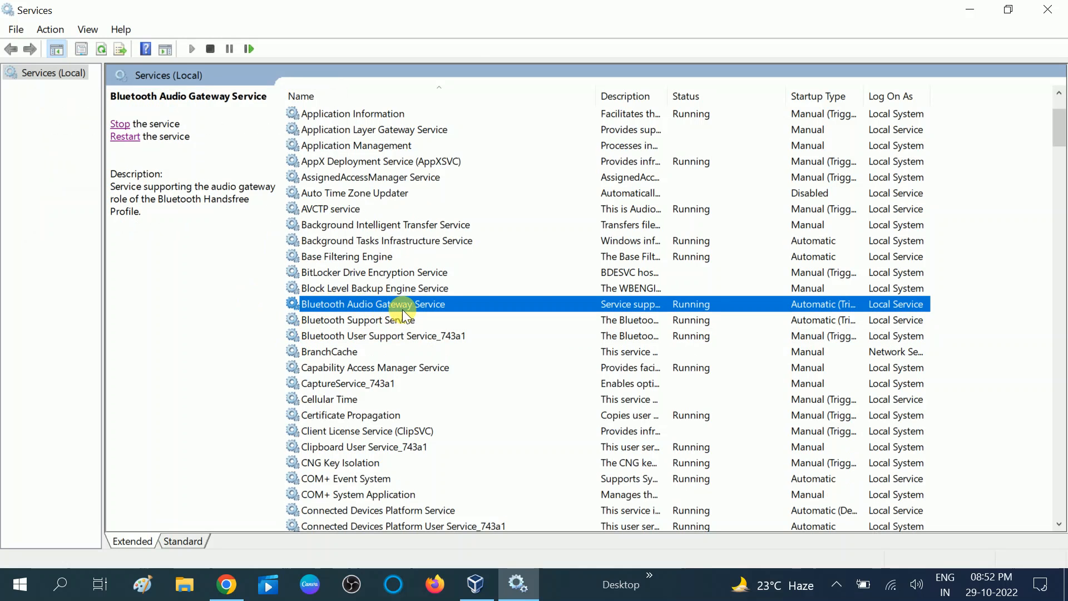
mouse_move(439, 304)
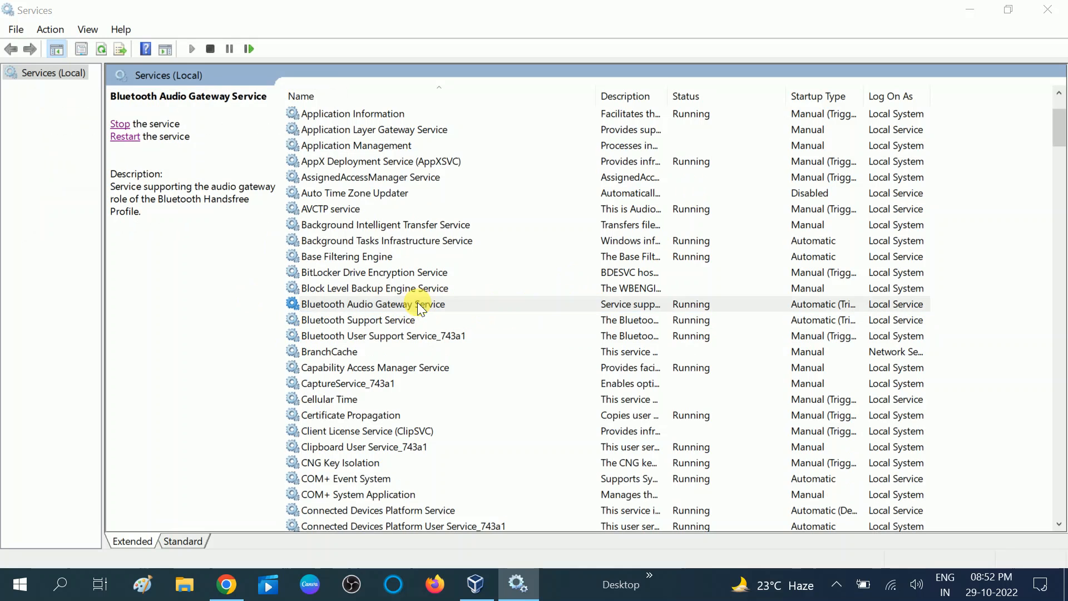
Step: Keep Bluetooth Audio Gateway Service on Automatic startup and restart it
double_click(373, 304)
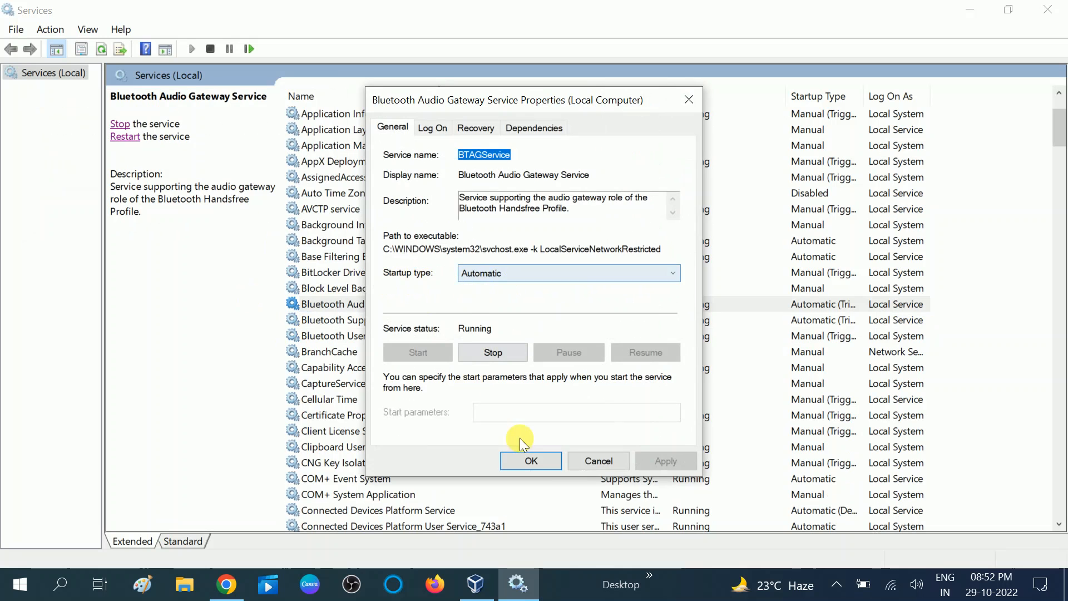
left_click(531, 460)
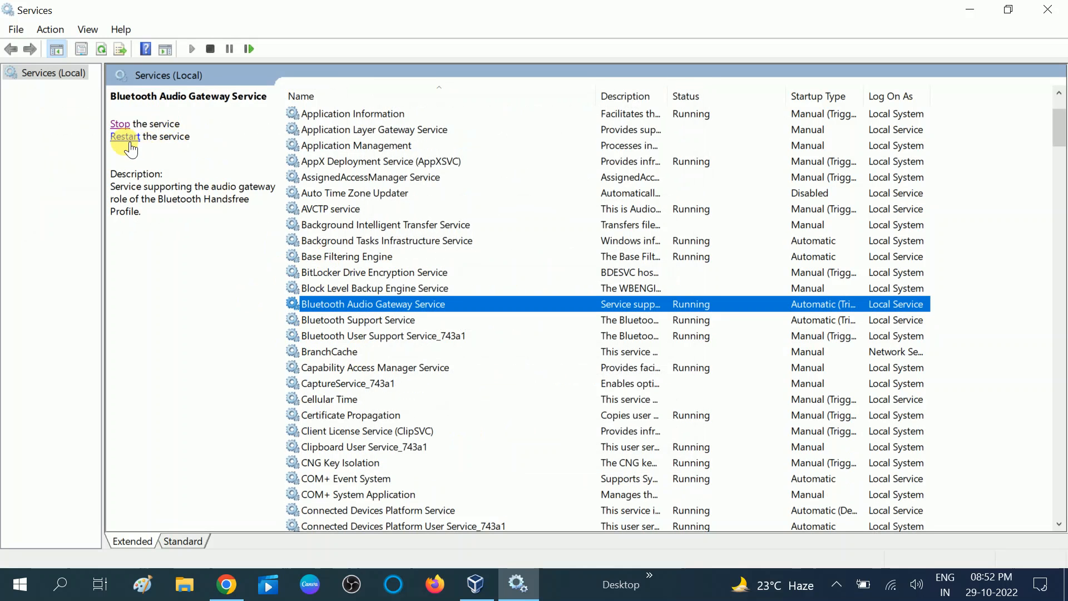
left_click(125, 136)
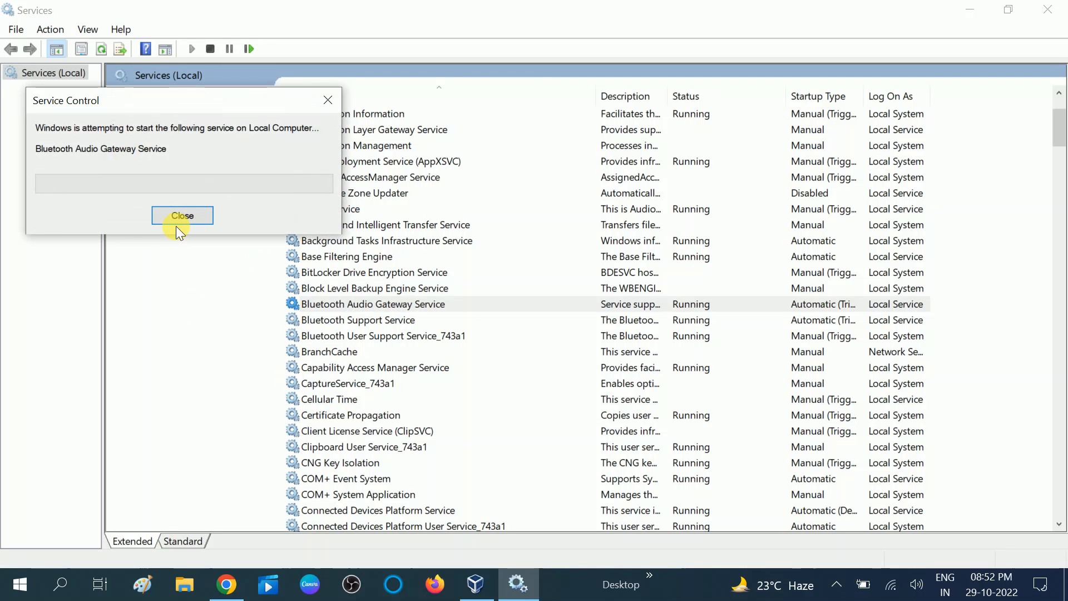
left_click(182, 216)
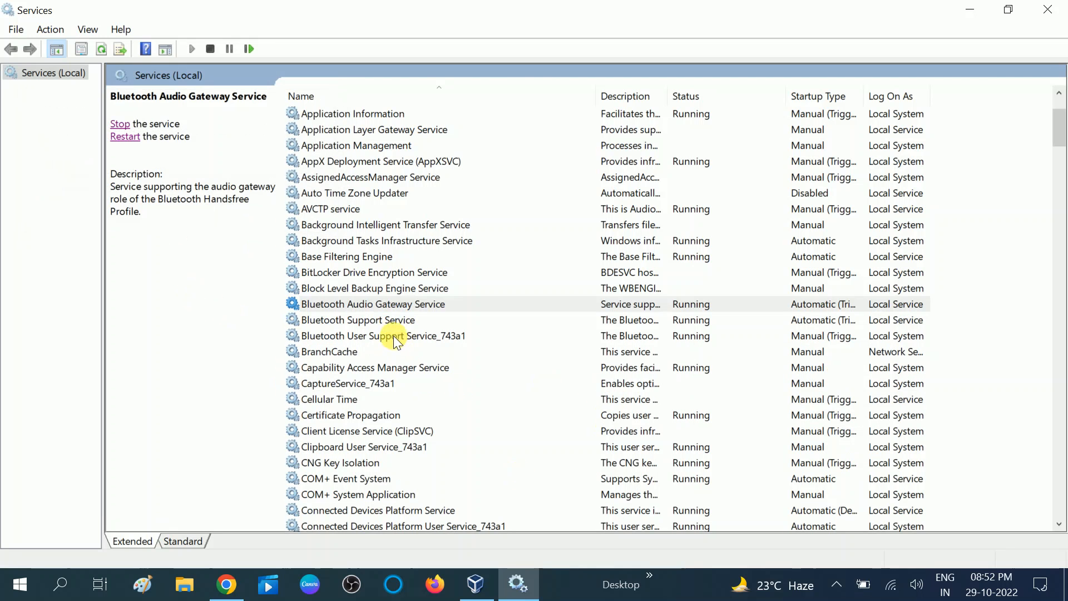
Step: Select the Bluetooth Support, Audio Gateway and User Support services in turn
left_click(358, 319)
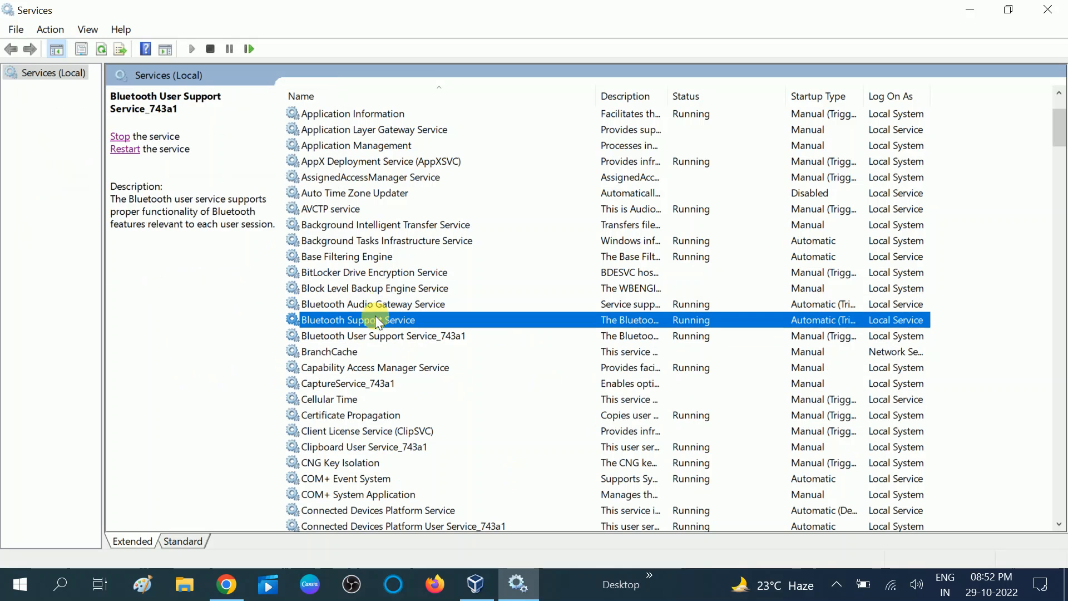
left_click(373, 304)
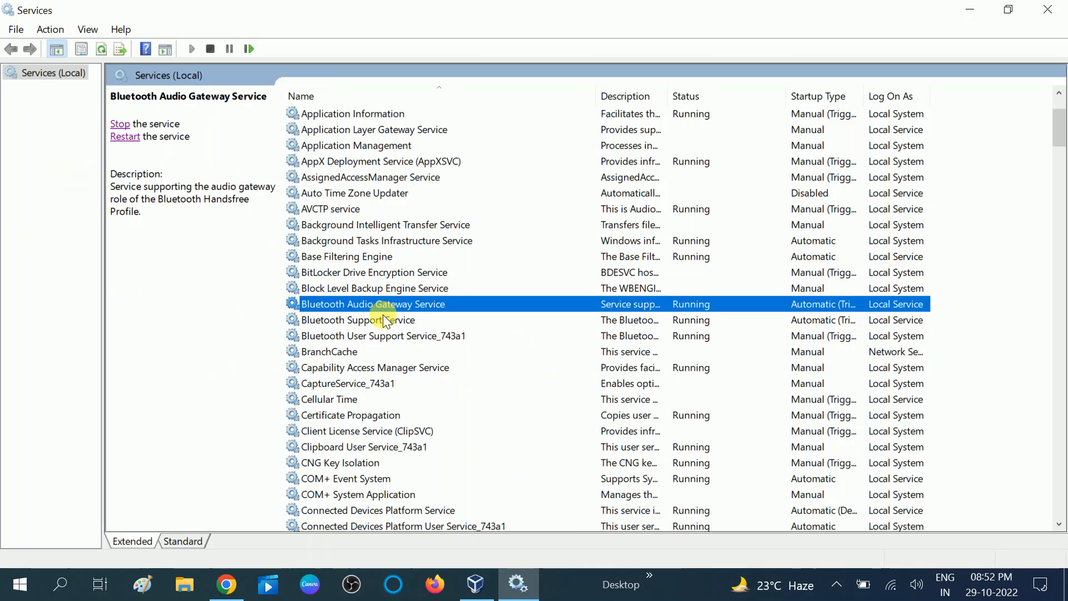
left_click(382, 335)
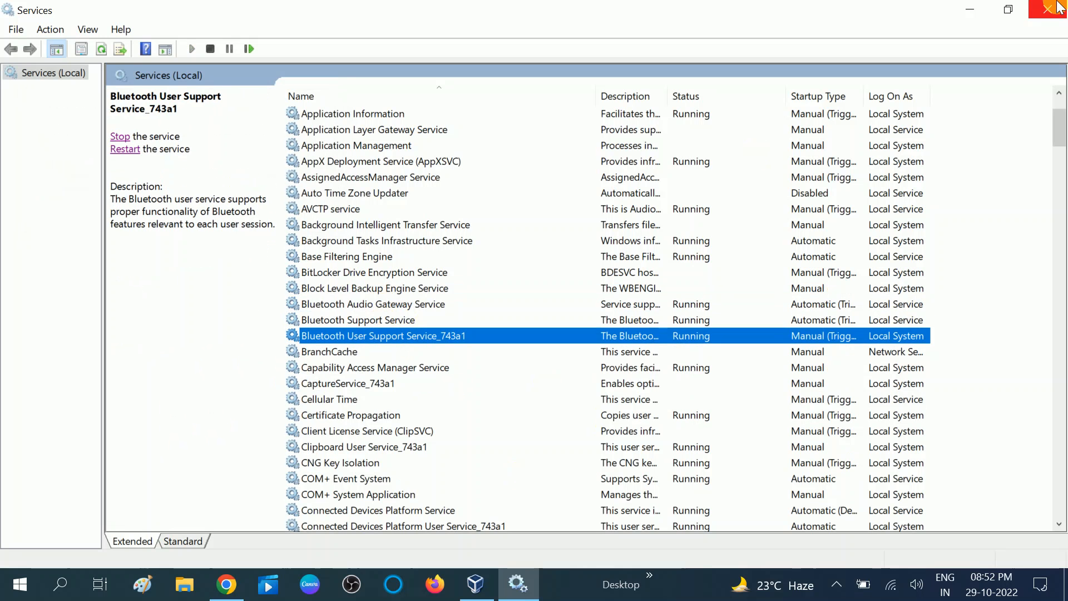
Step: Close Services and search Windows for the troubleshoot settings page
left_click(1057, 9)
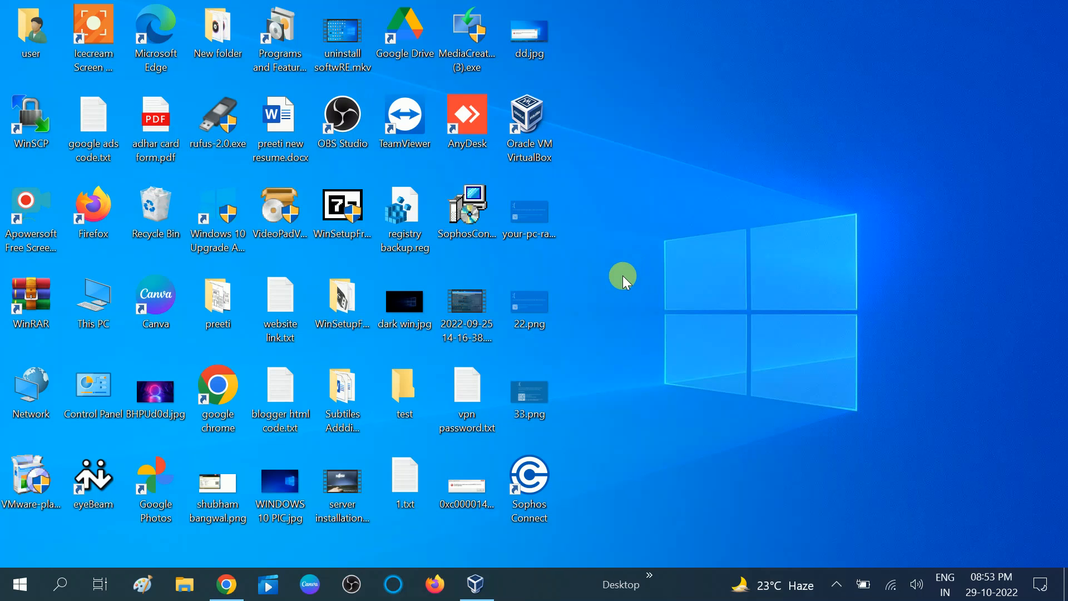
mouse_move(48, 584)
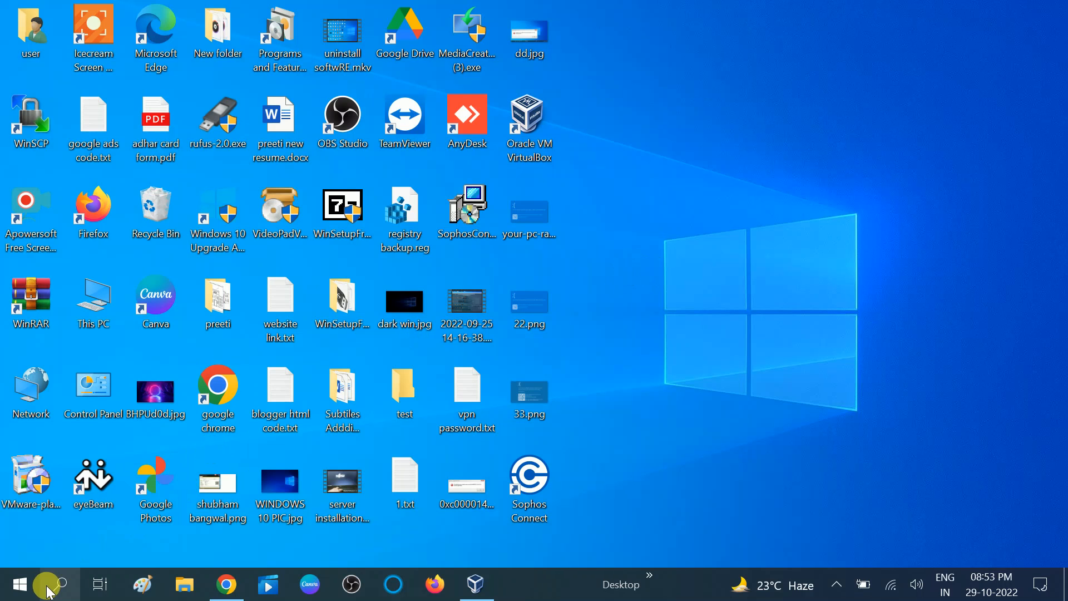
left_click(52, 585)
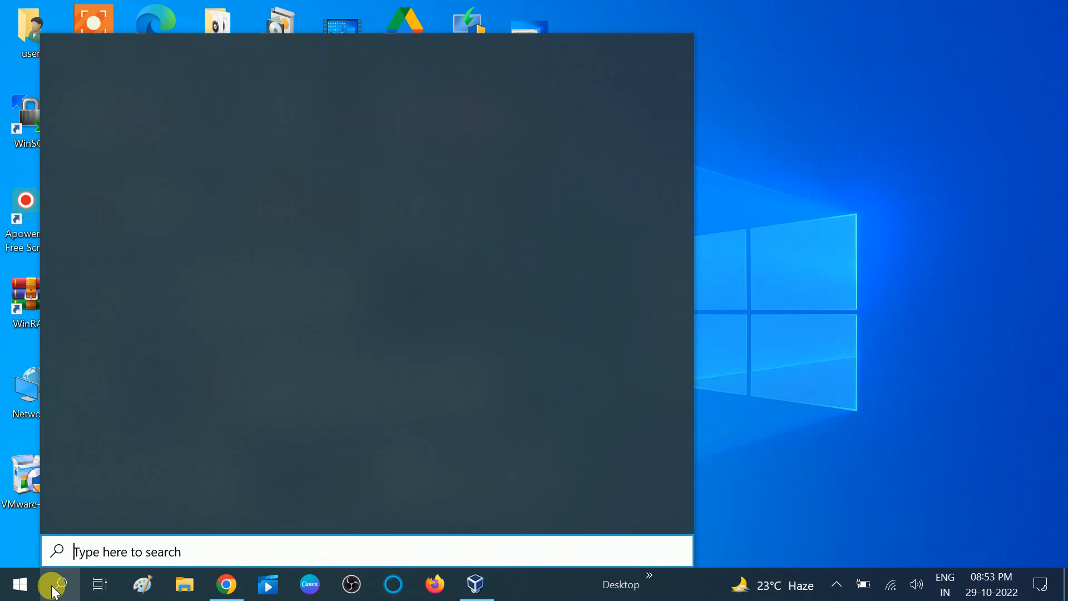
type("blue")
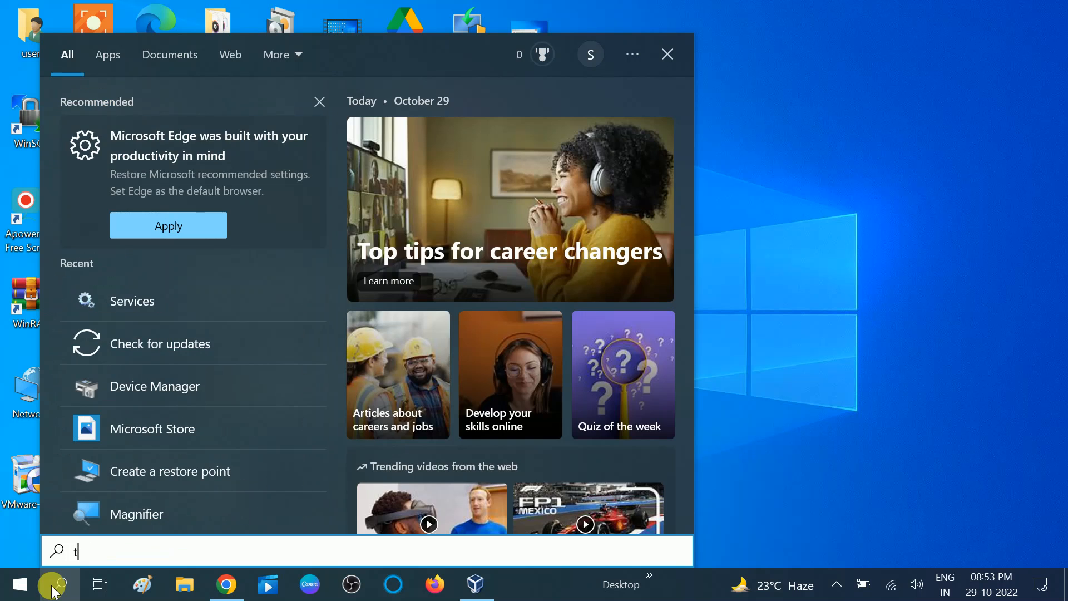
type("roubl")
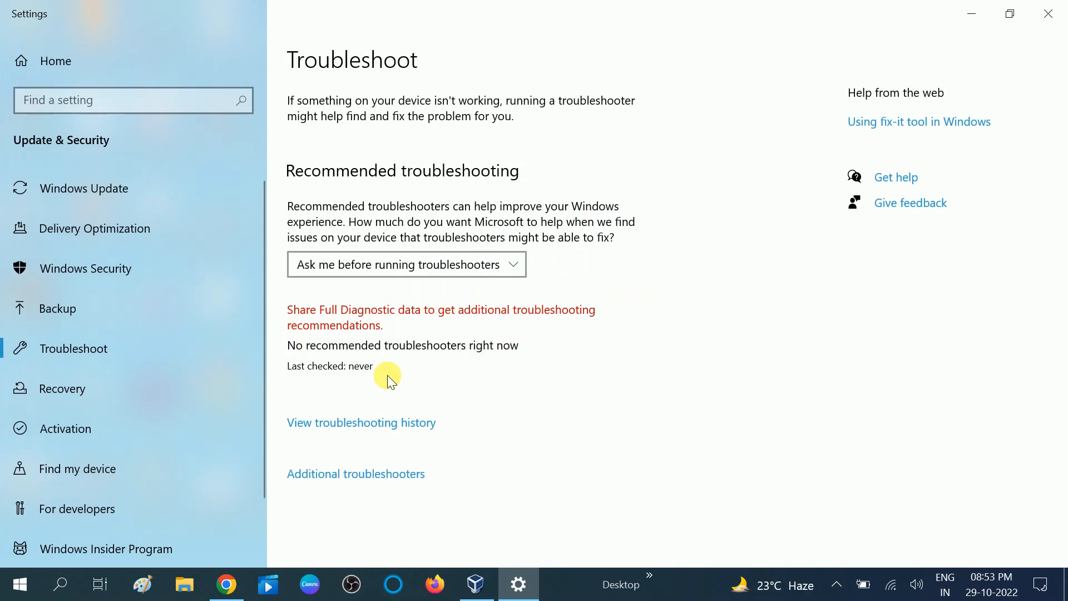
mouse_move(345, 488)
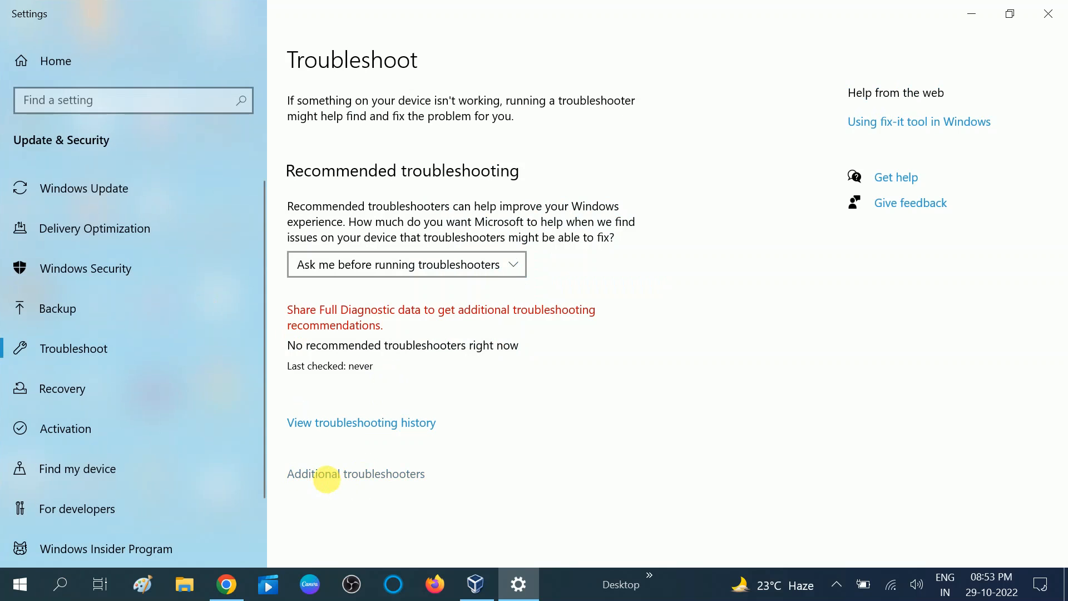
Step: Open Additional troubleshooters to reach the Bluetooth troubleshooter
left_click(356, 473)
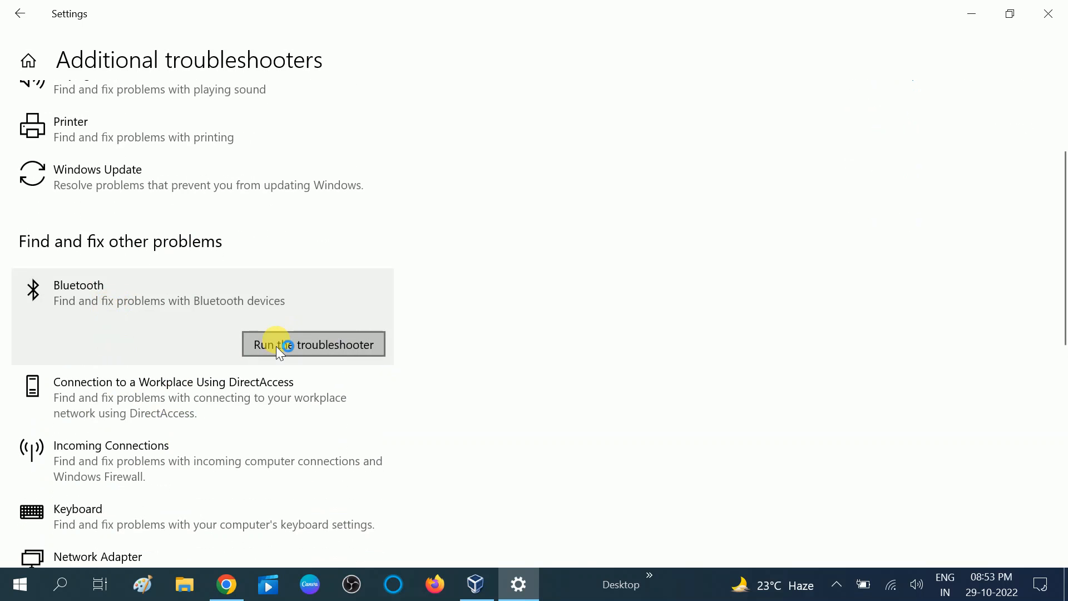
Step: Run the Bluetooth troubleshooter to fix radio status, then close it
left_click(312, 343)
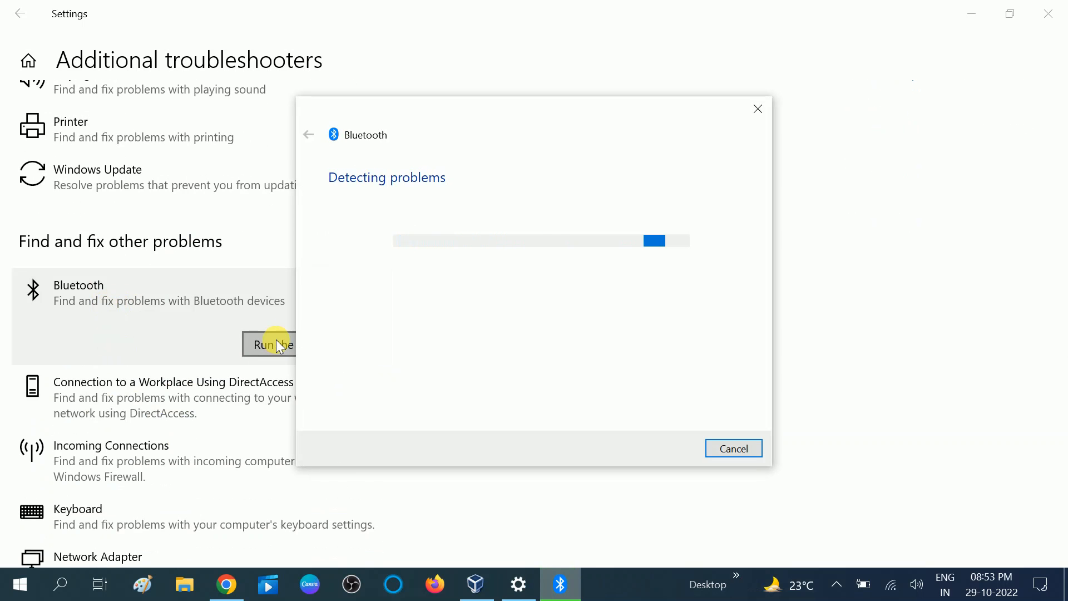
mouse_move(438, 249)
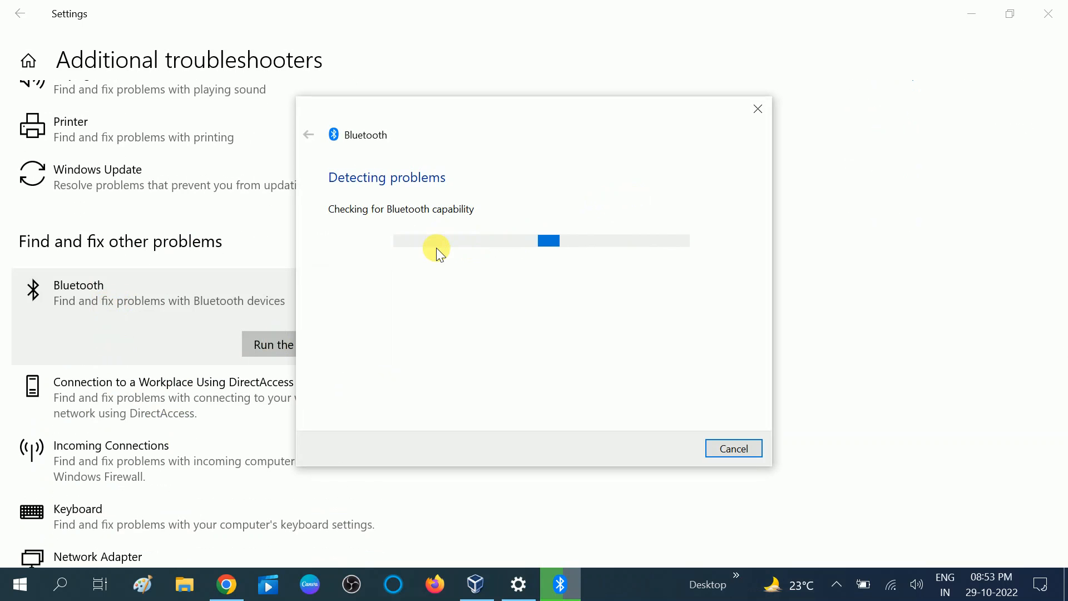
mouse_move(399, 271)
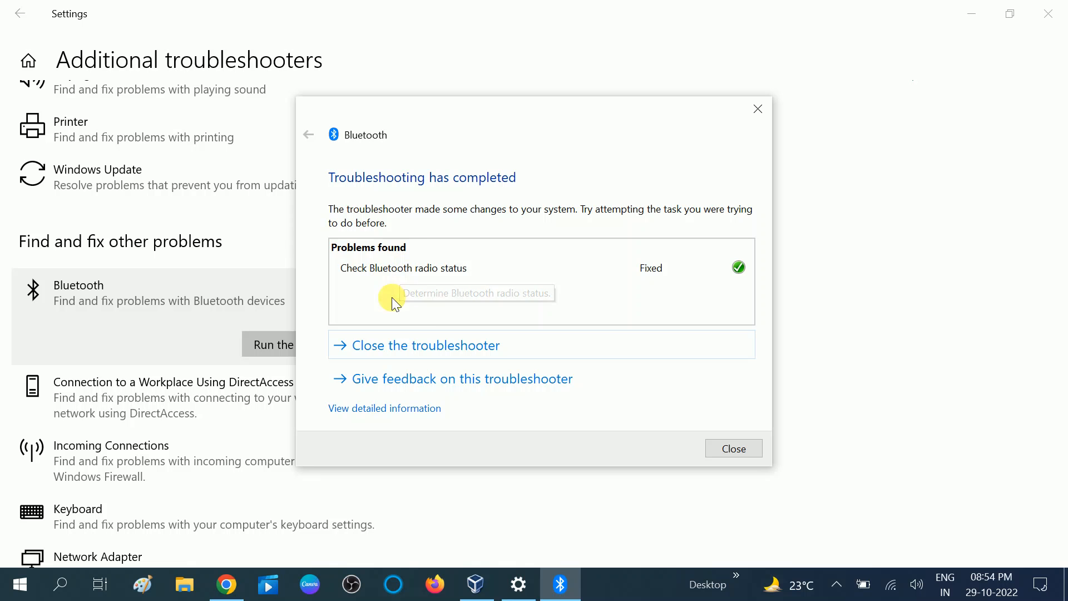
mouse_move(419, 349)
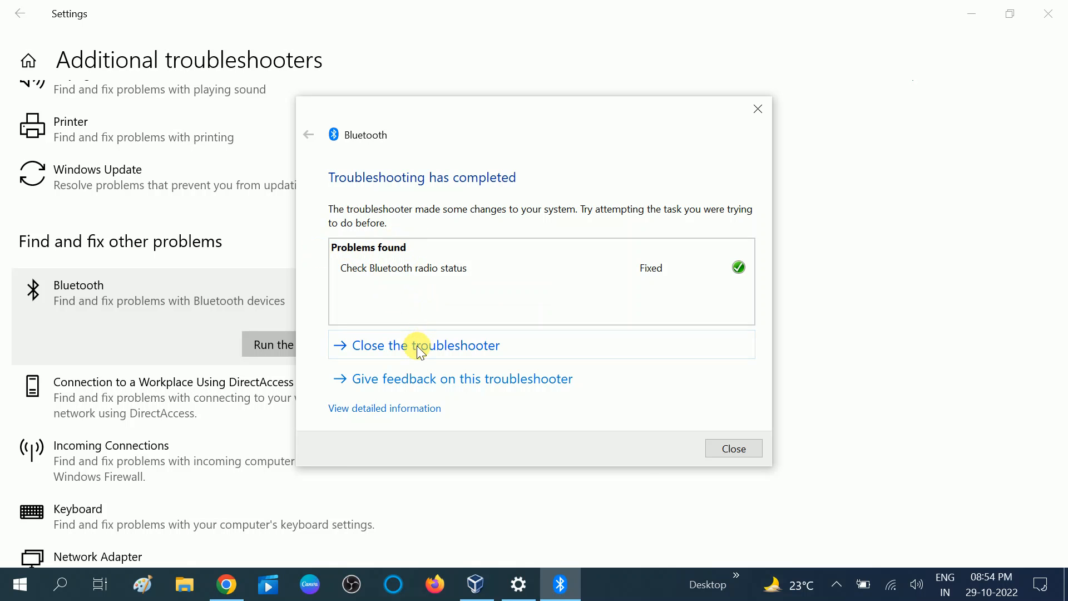
left_click(425, 345)
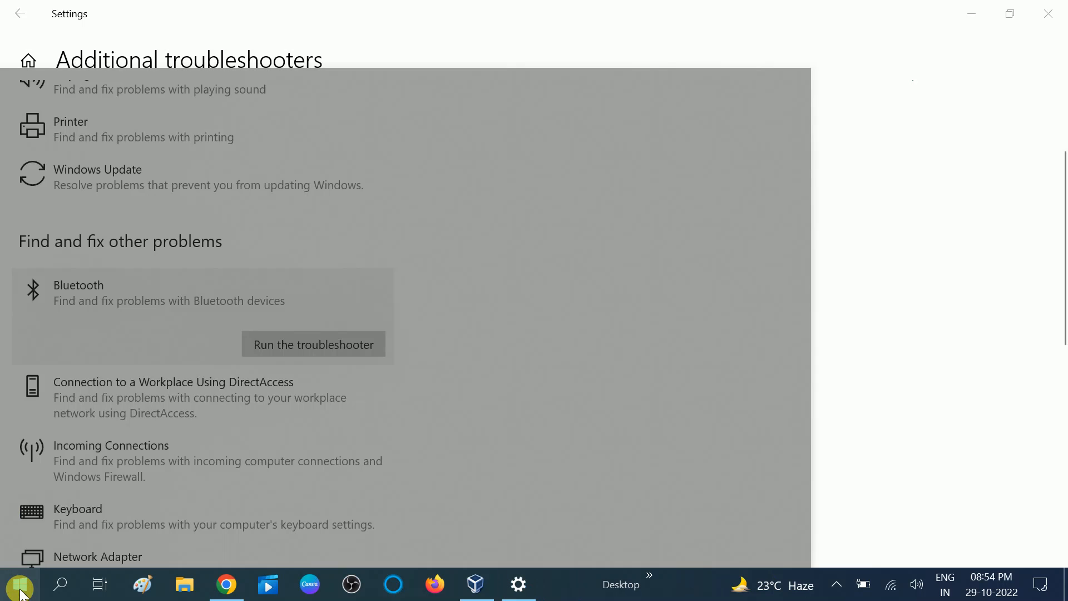
Step: Show the Restart option in the Start power menu, then close Settings
left_click(19, 584)
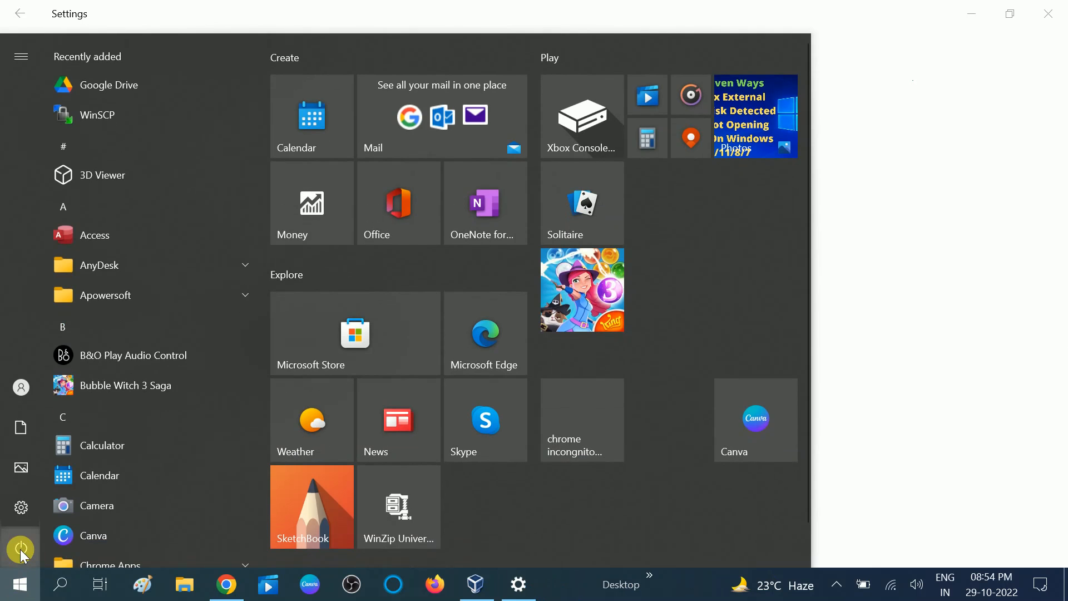
left_click(21, 548)
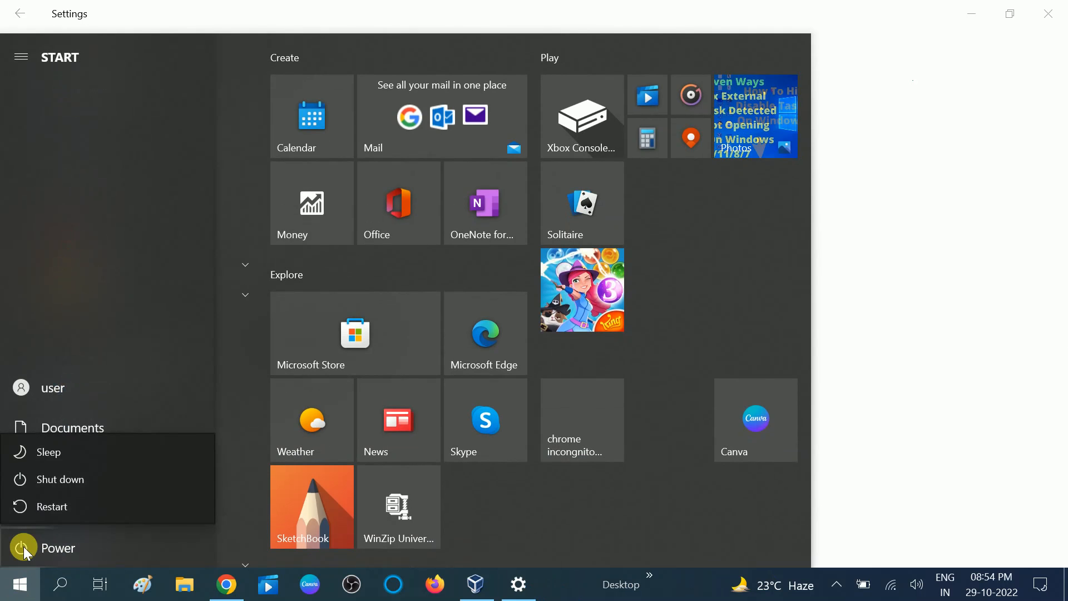
mouse_move(878, 378)
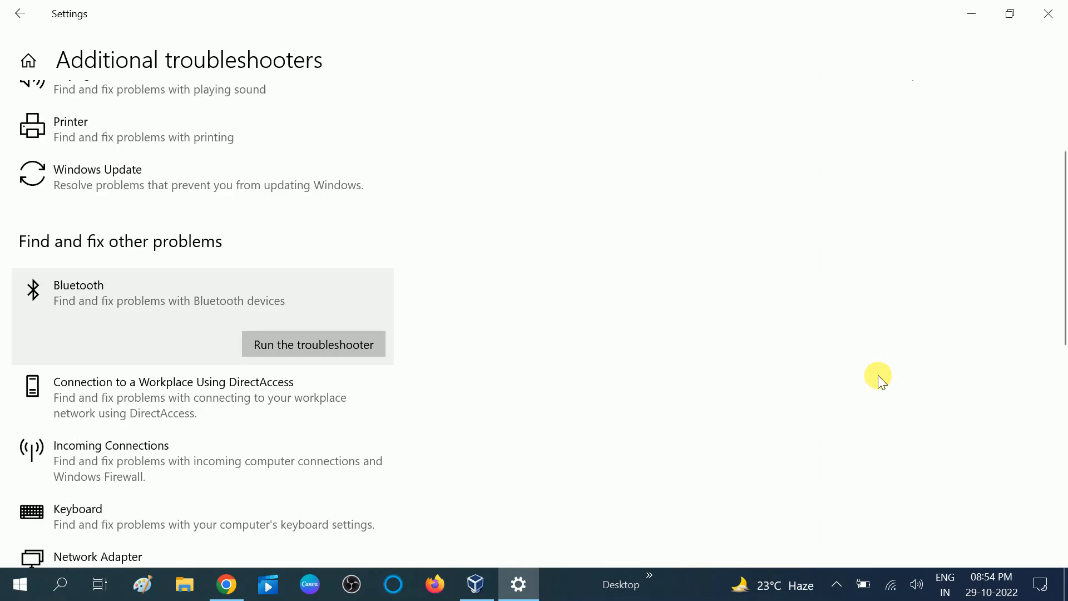
mouse_move(1049, 13)
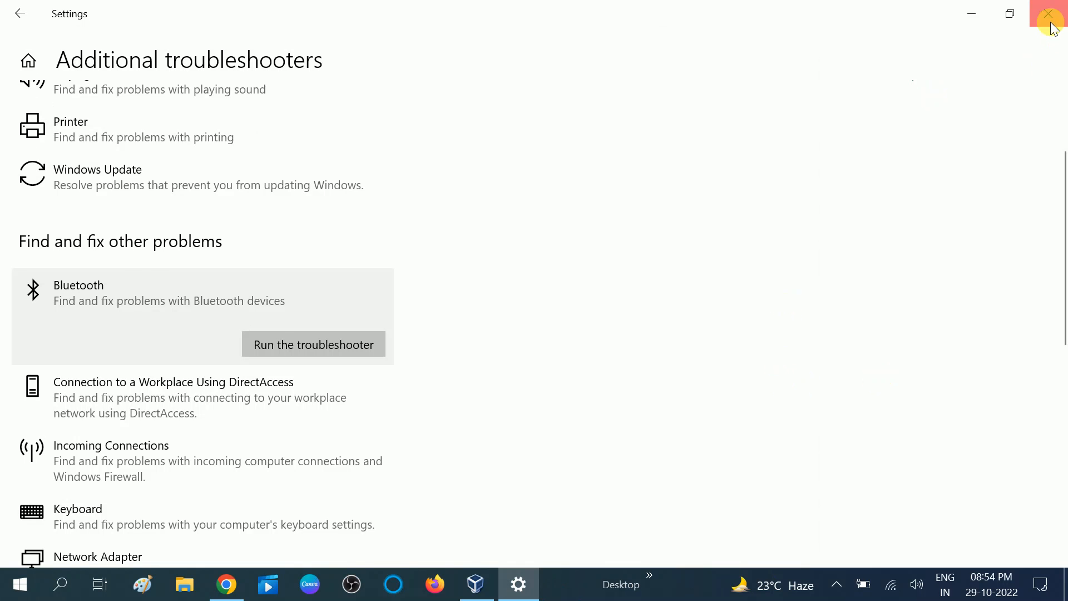
left_click(1048, 13)
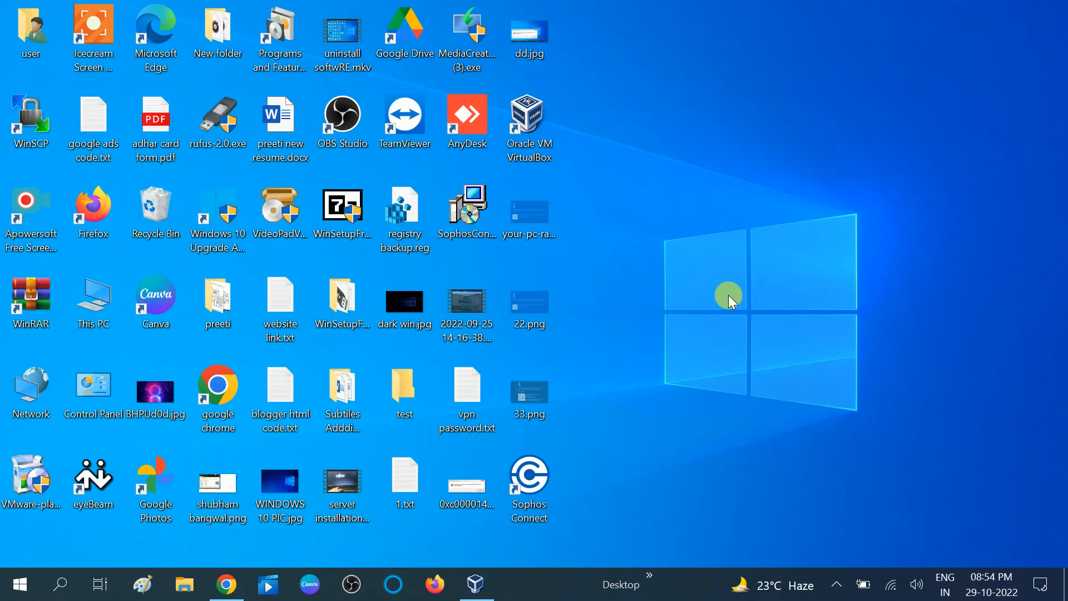